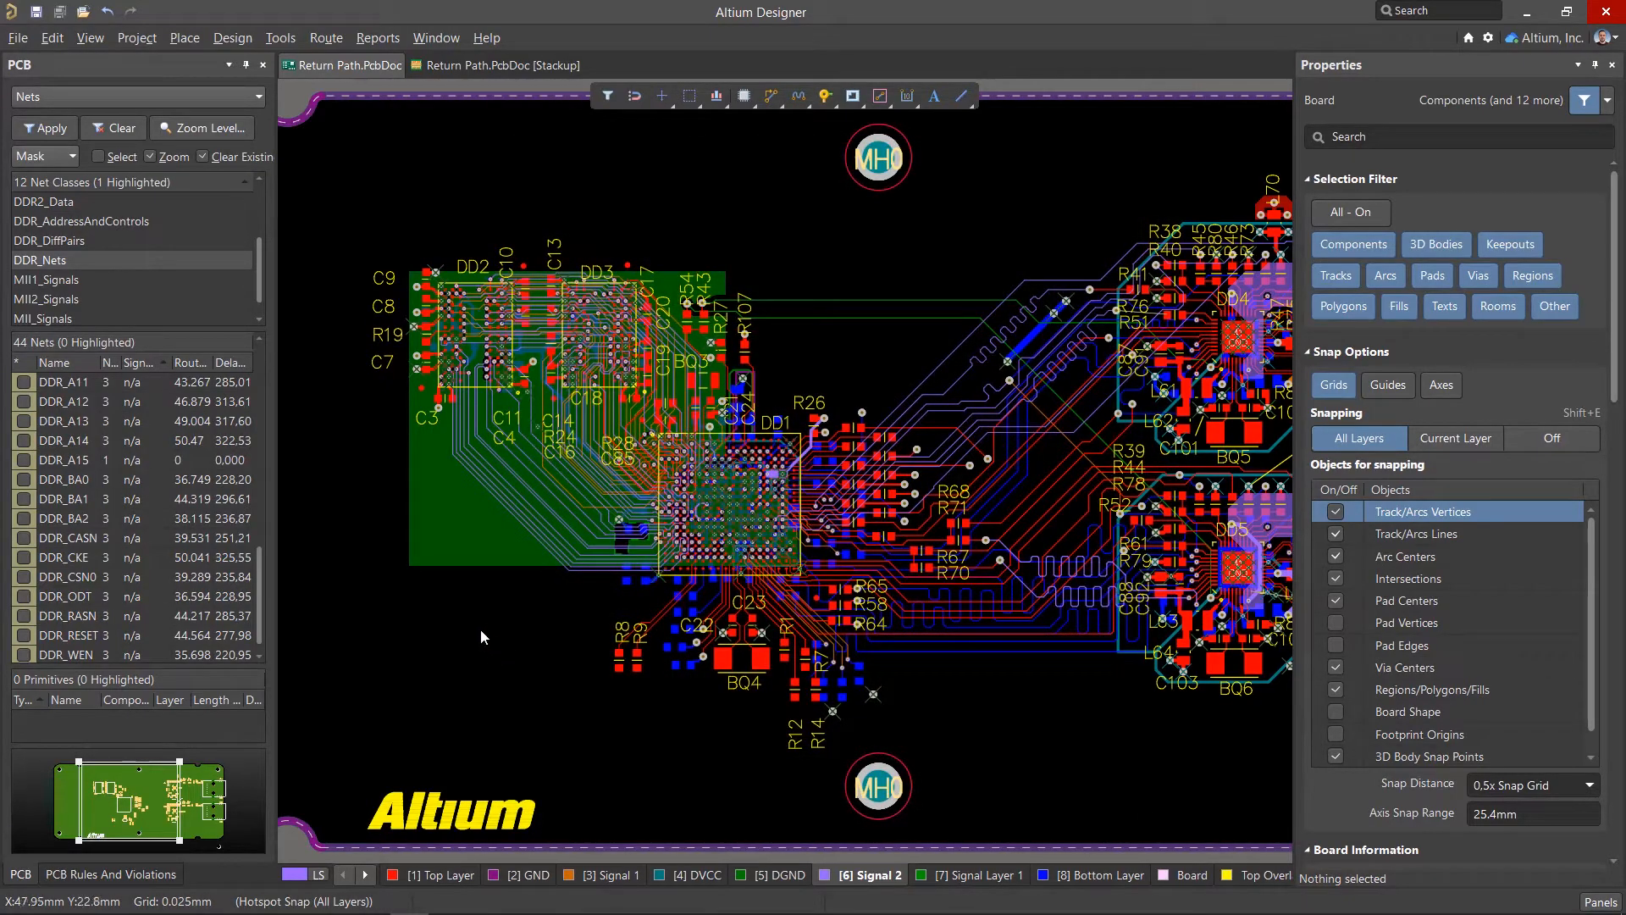
Compare Signal Layer 1 with the Signal 2 DDR routing, then browse the board's differential pairs
scroll("up", 3)
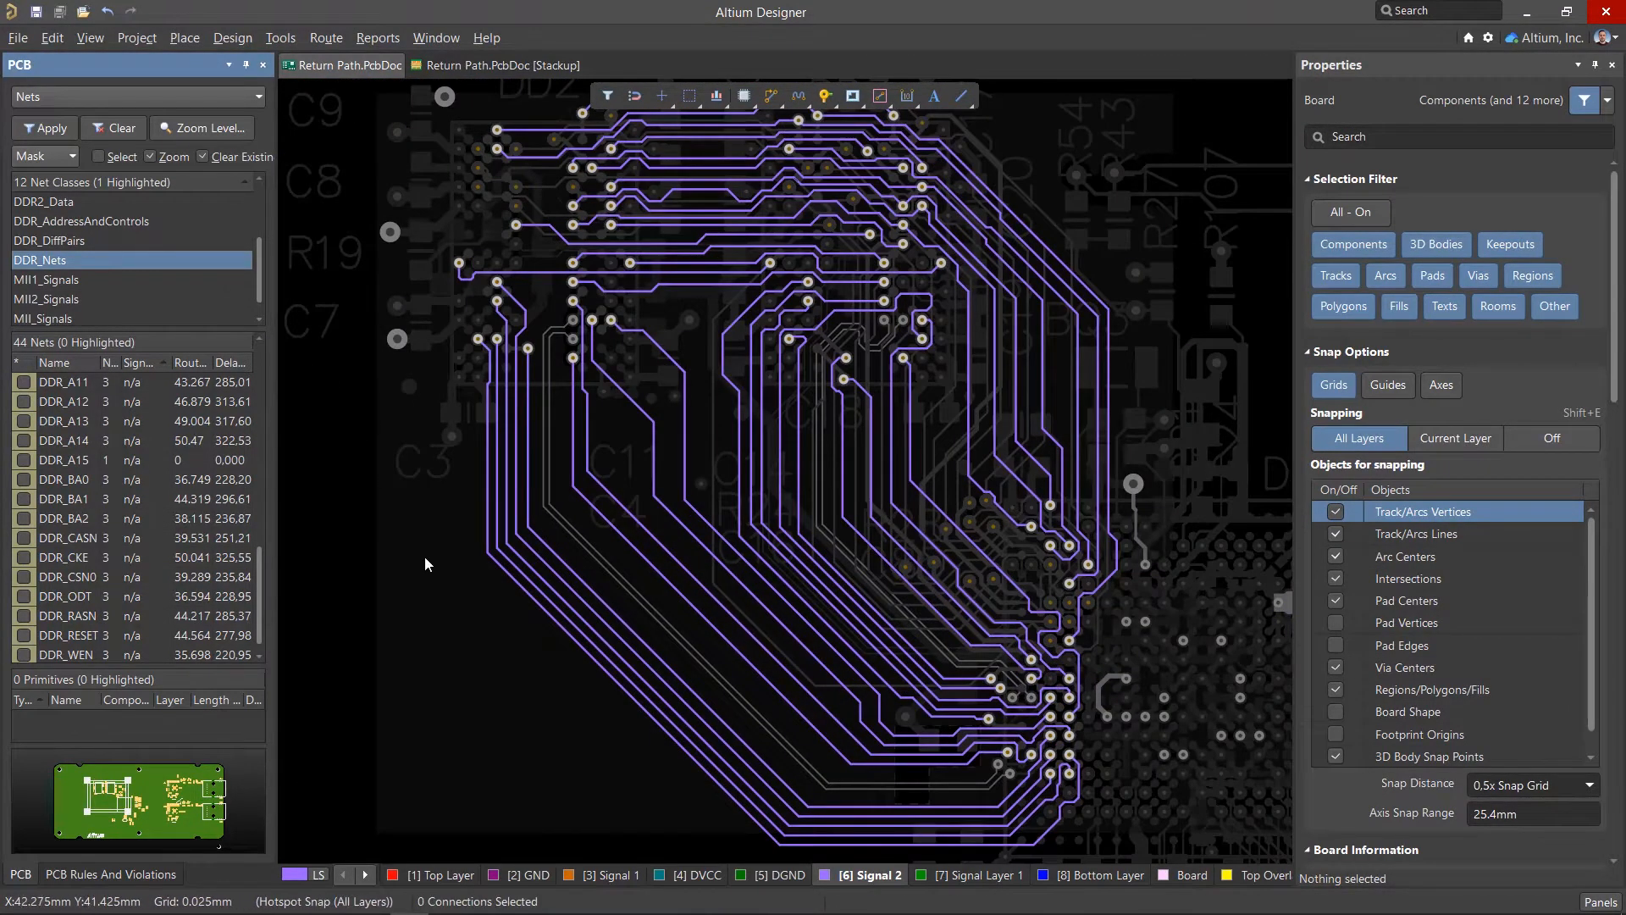
left_click(772, 874)
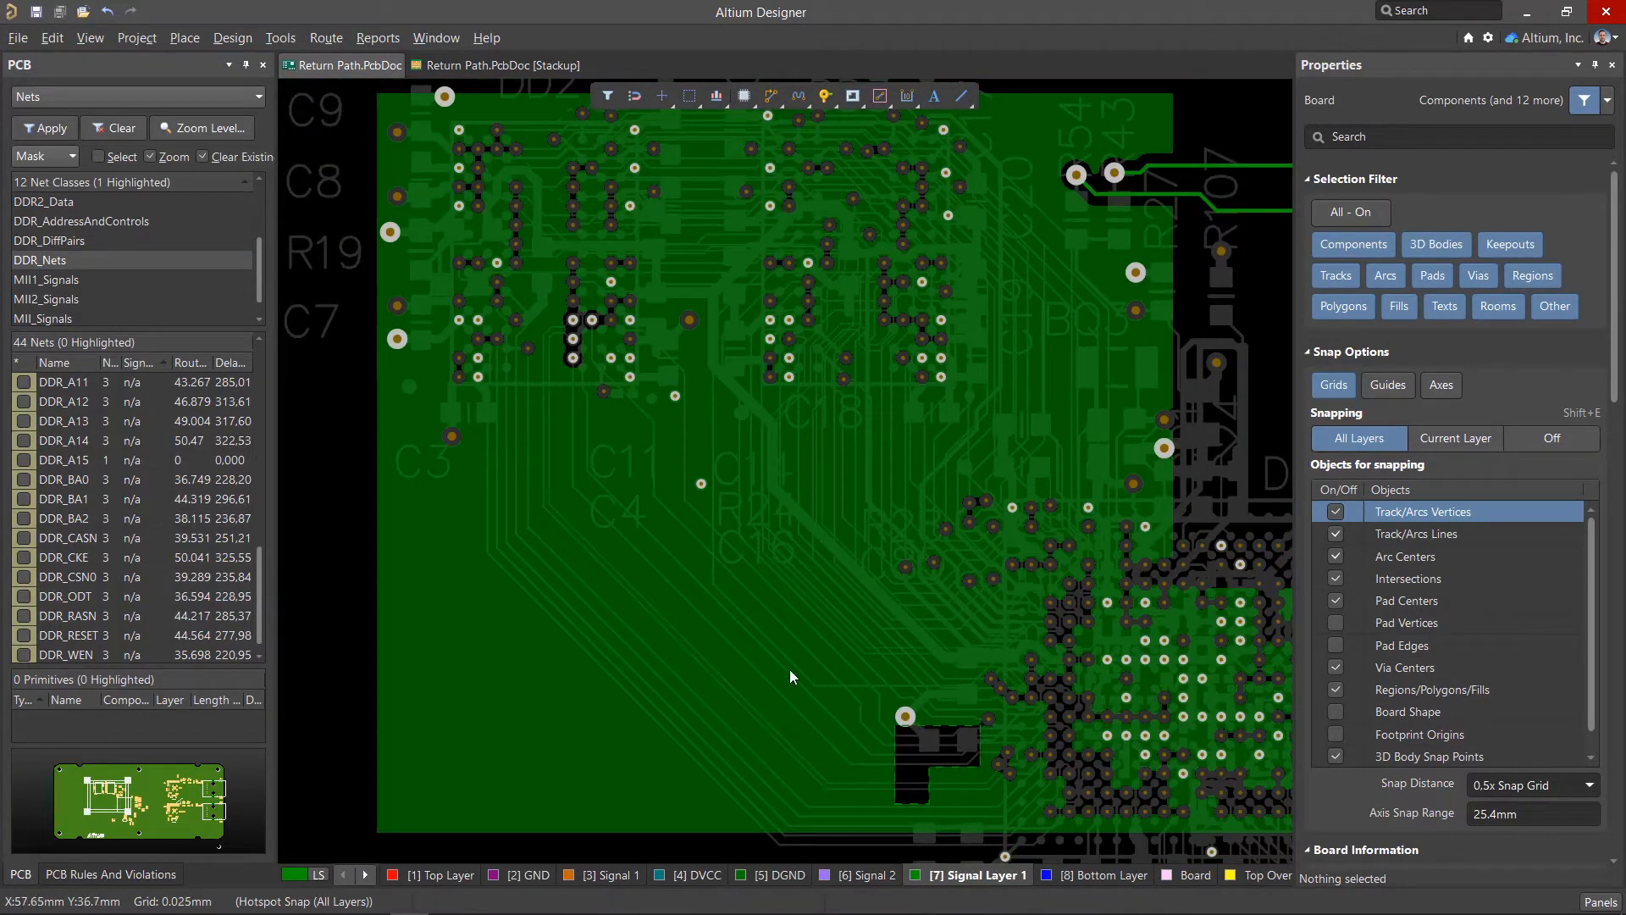
left_click(857, 874)
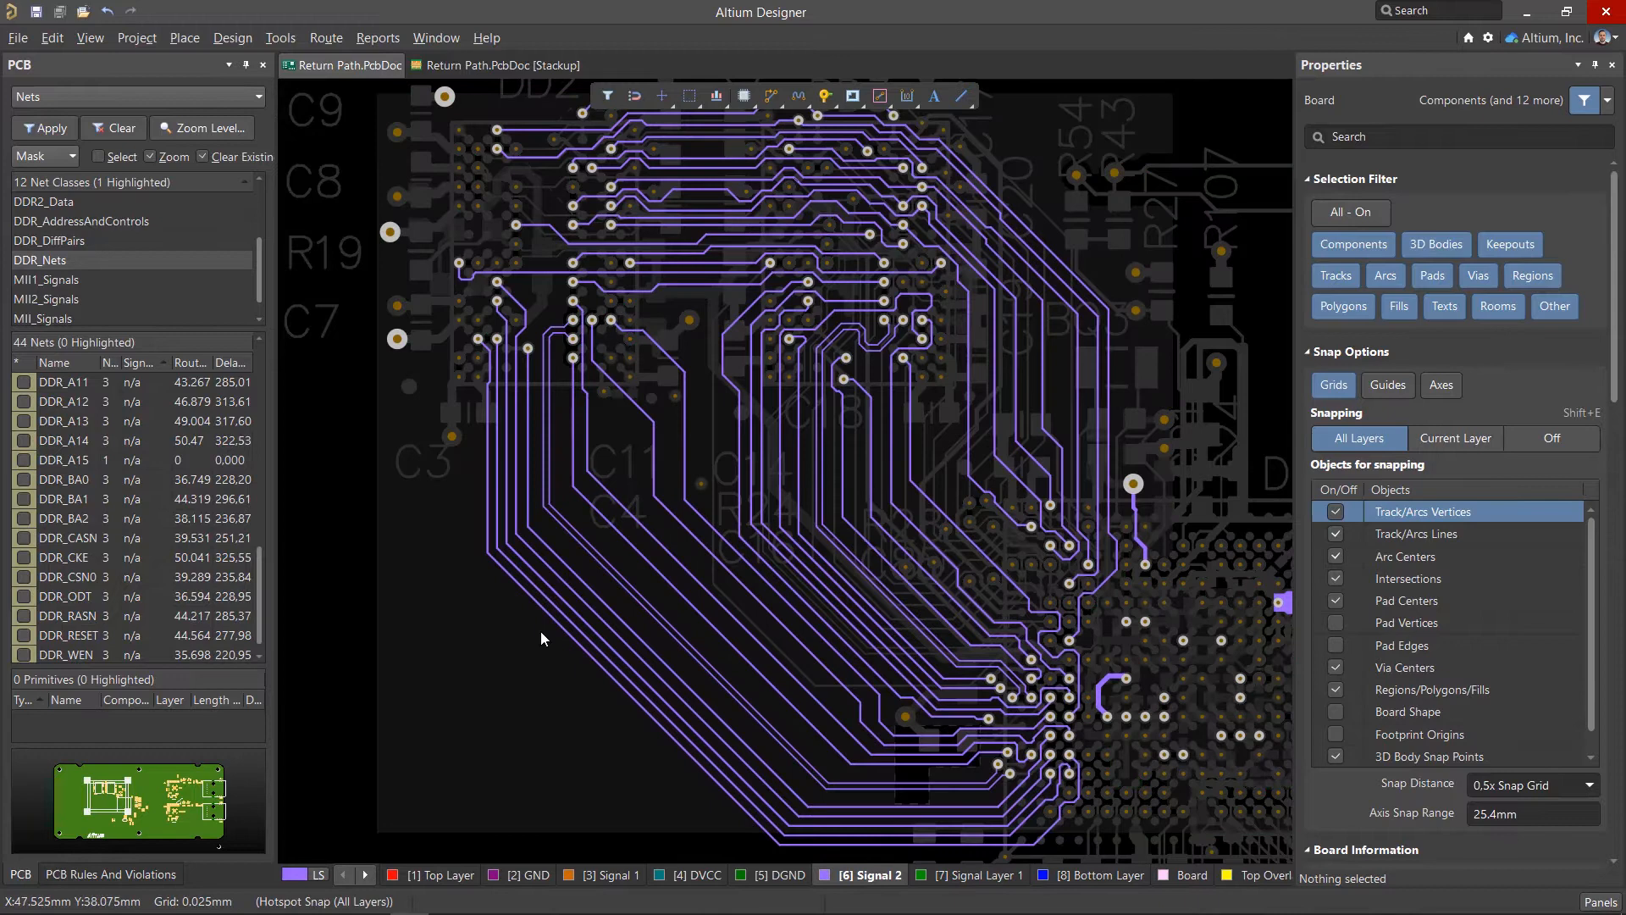
left_click(253, 96)
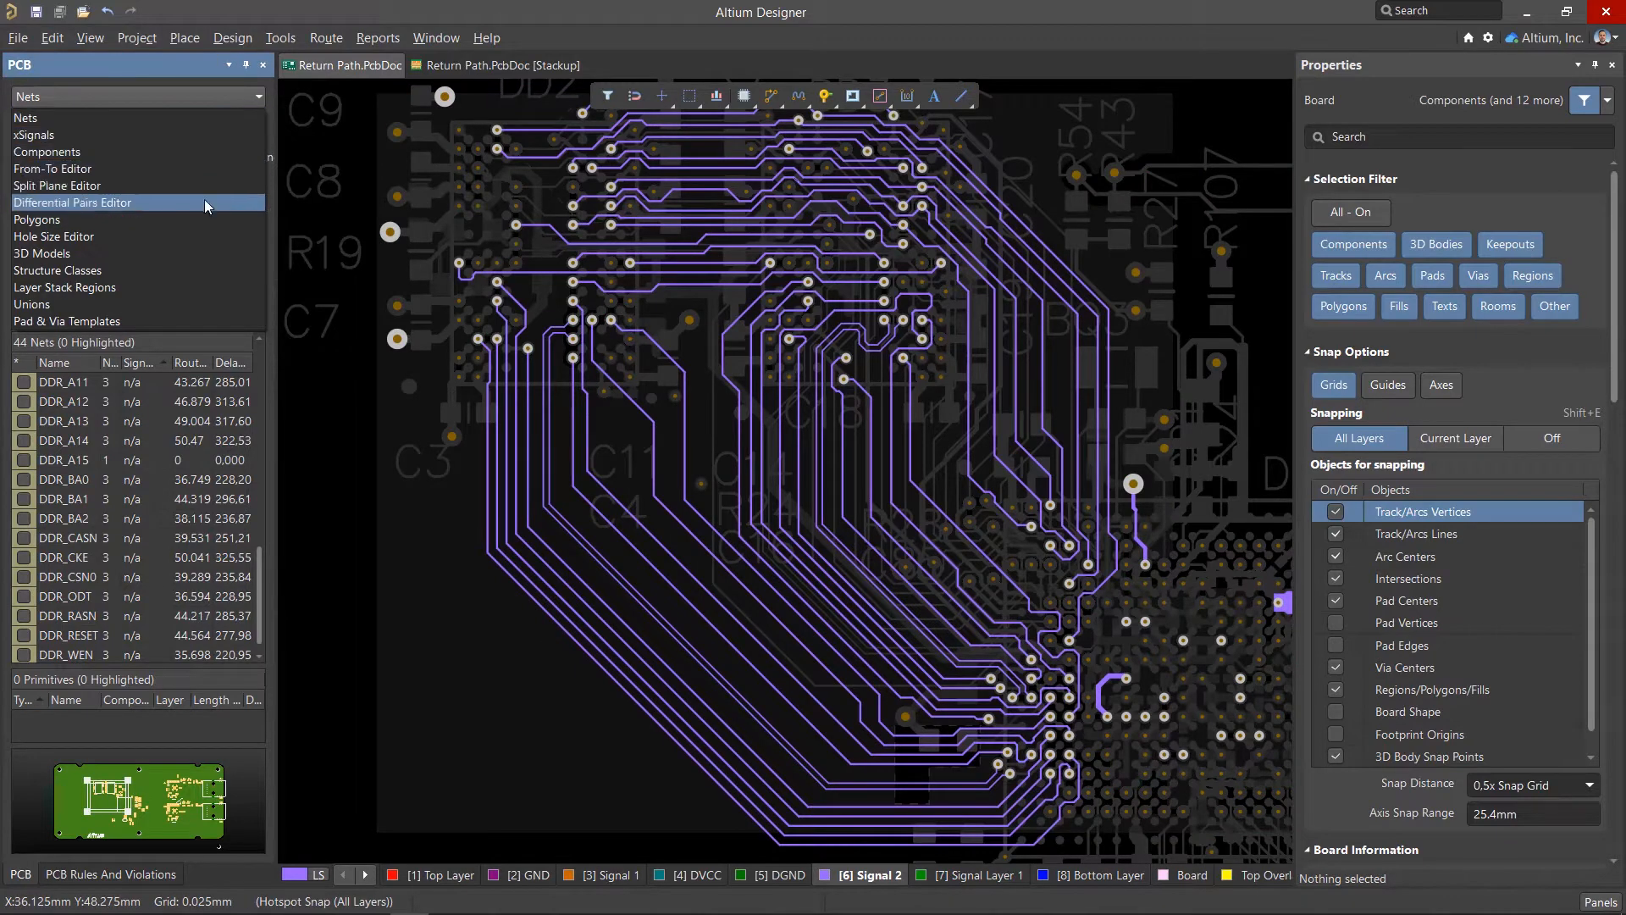
left_click(73, 202)
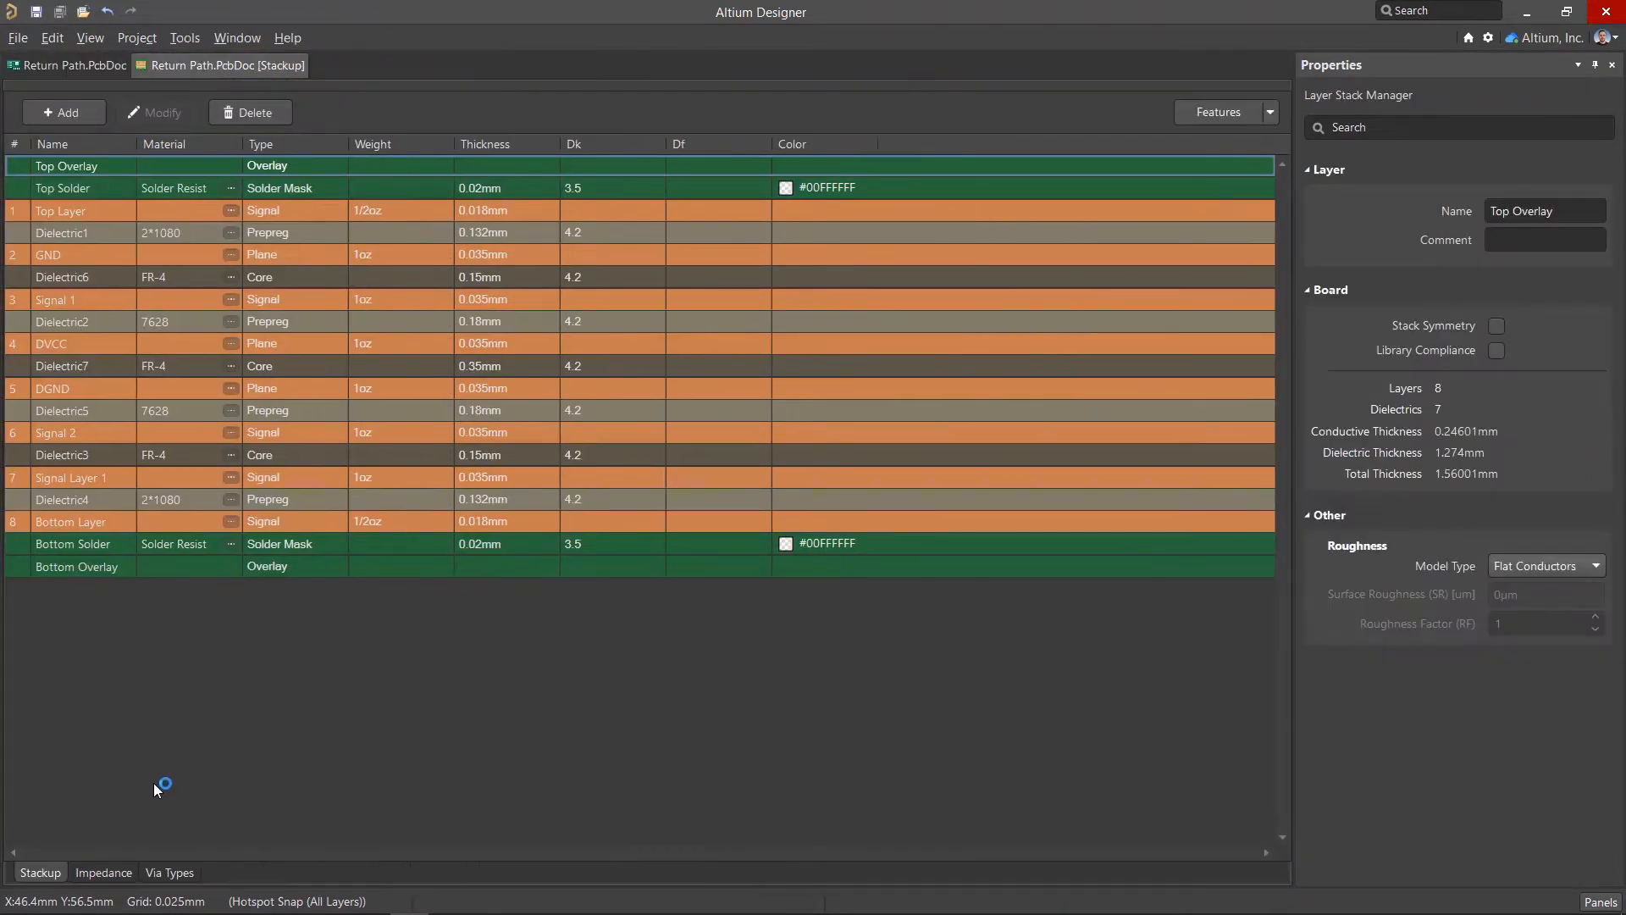
Review Signal 2 reference layers for the S50 and D100 impedance profiles, then return to the PcbDoc
left_click(103, 872)
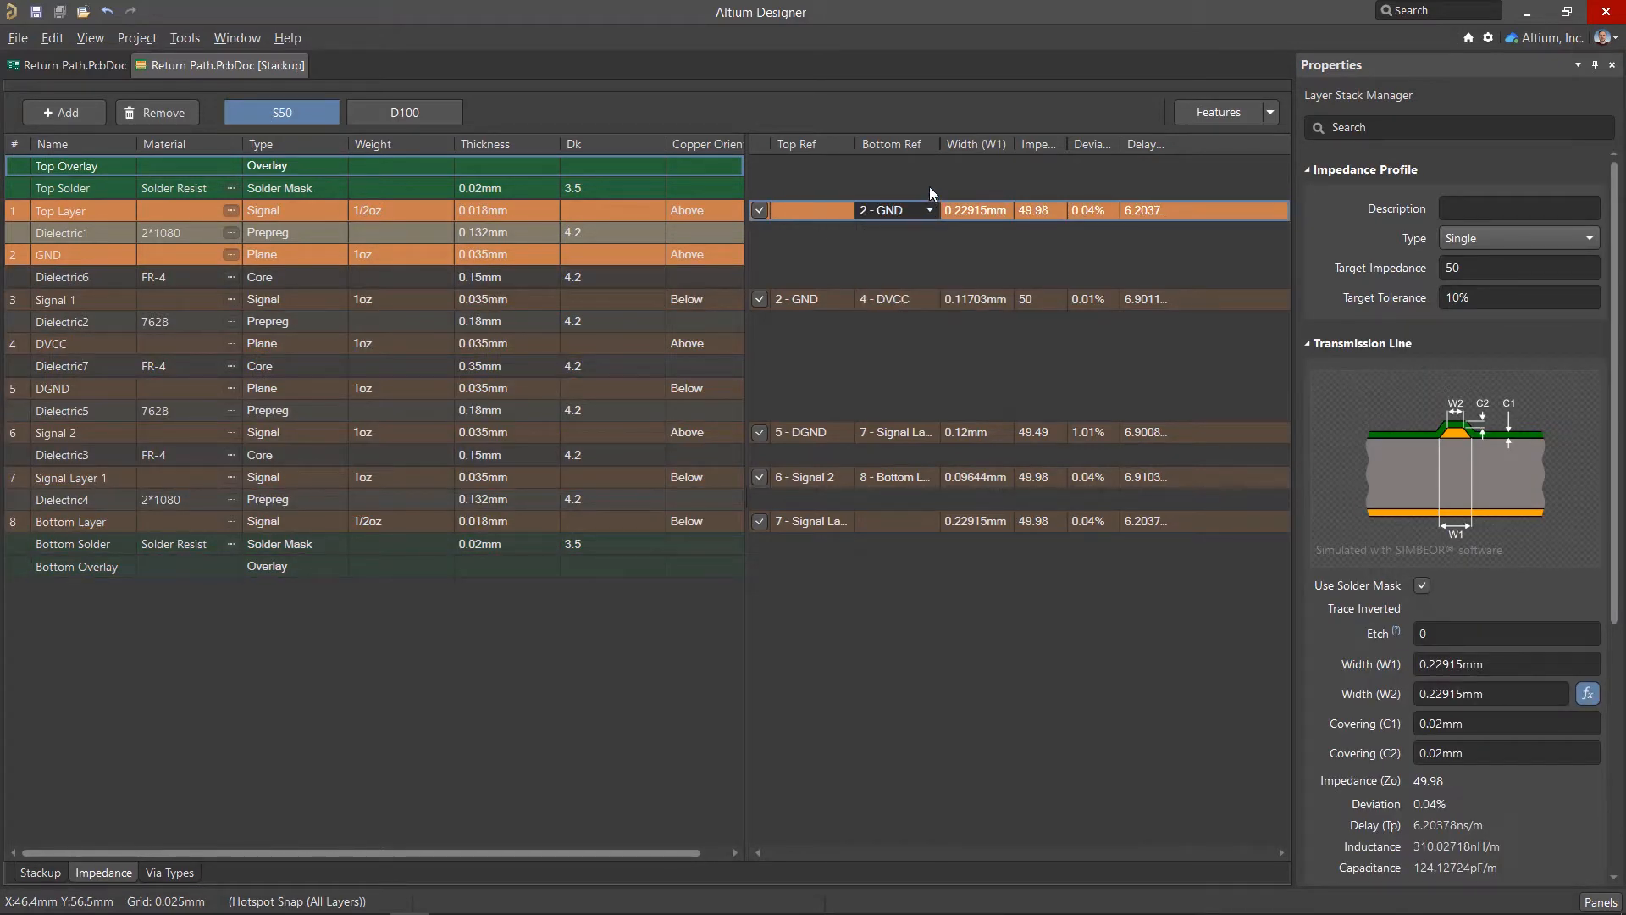
left_click(892, 433)
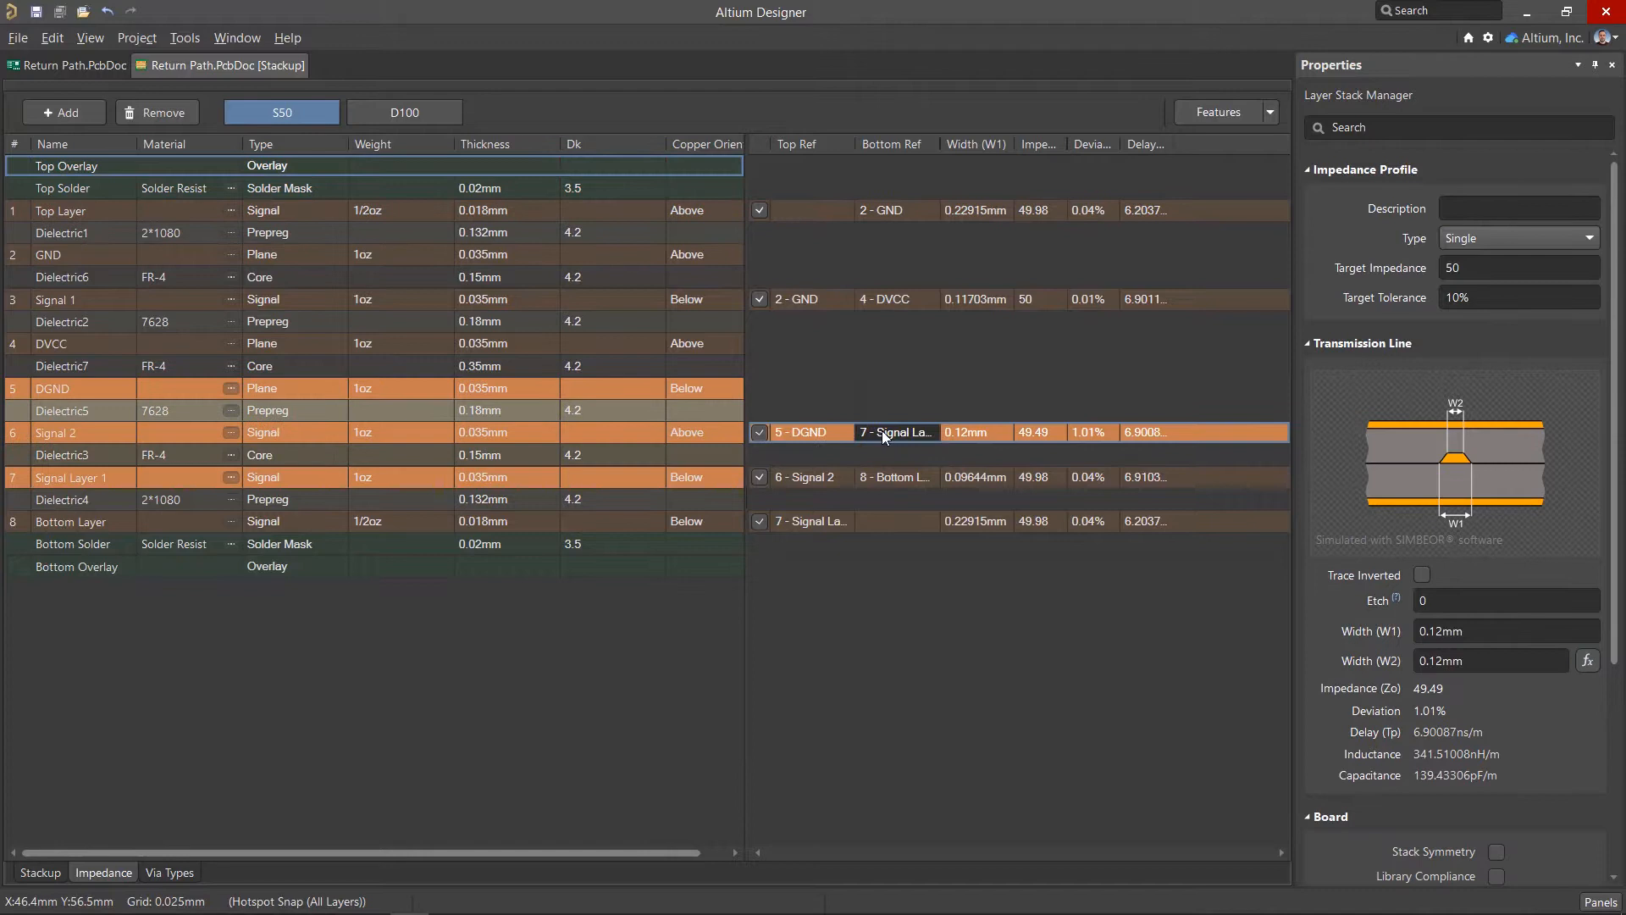
left_click(403, 111)
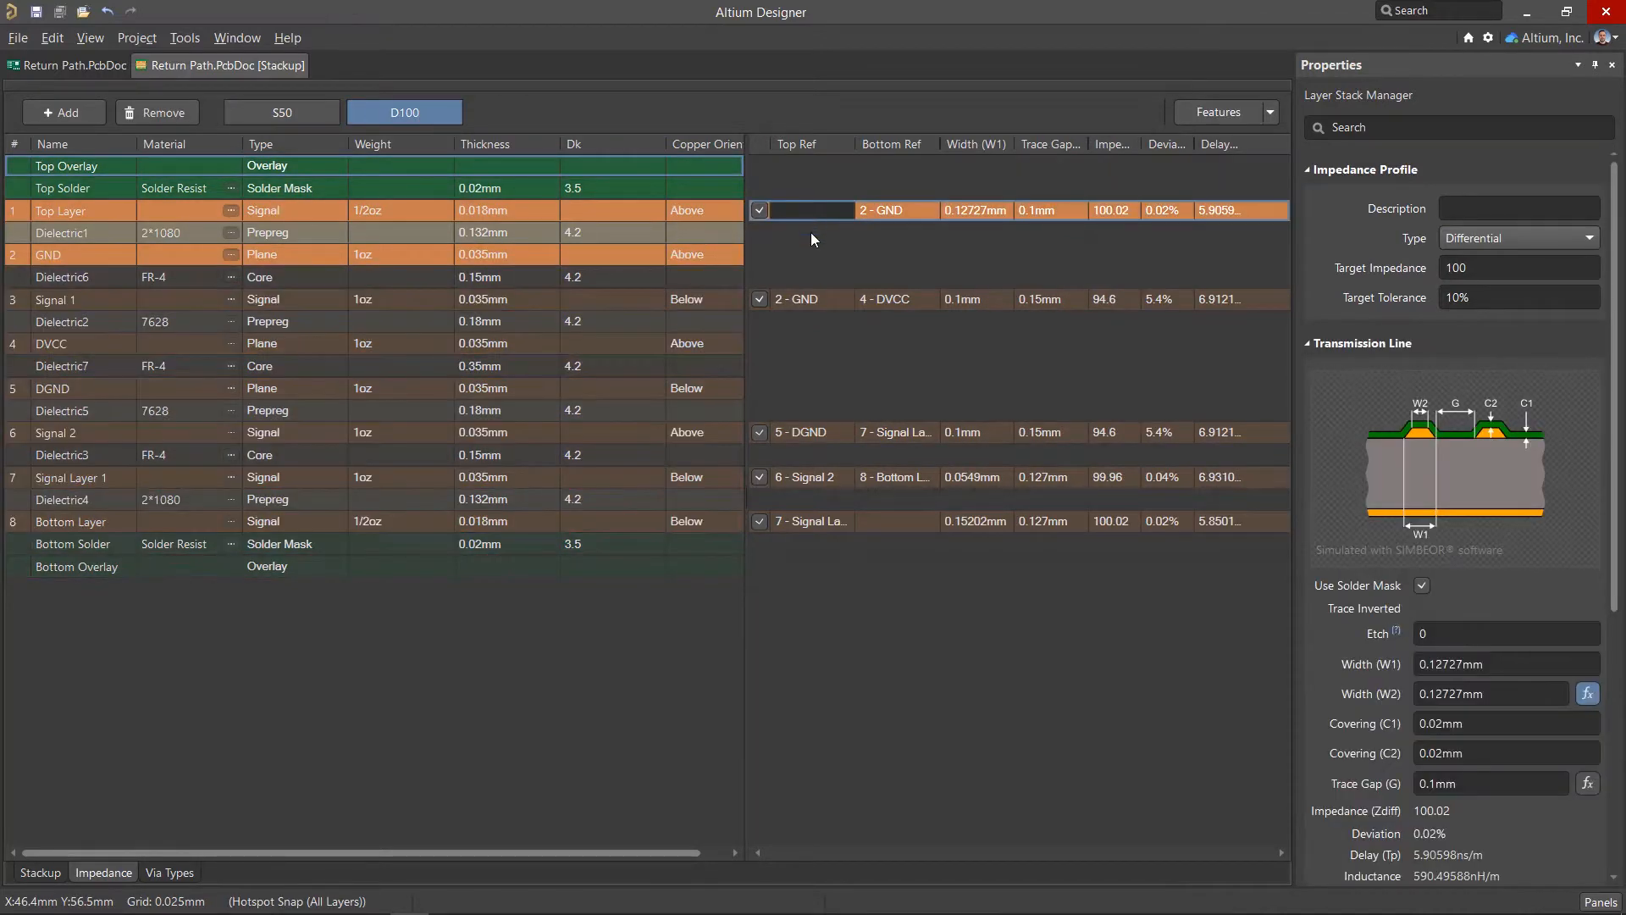
left_click(975, 300)
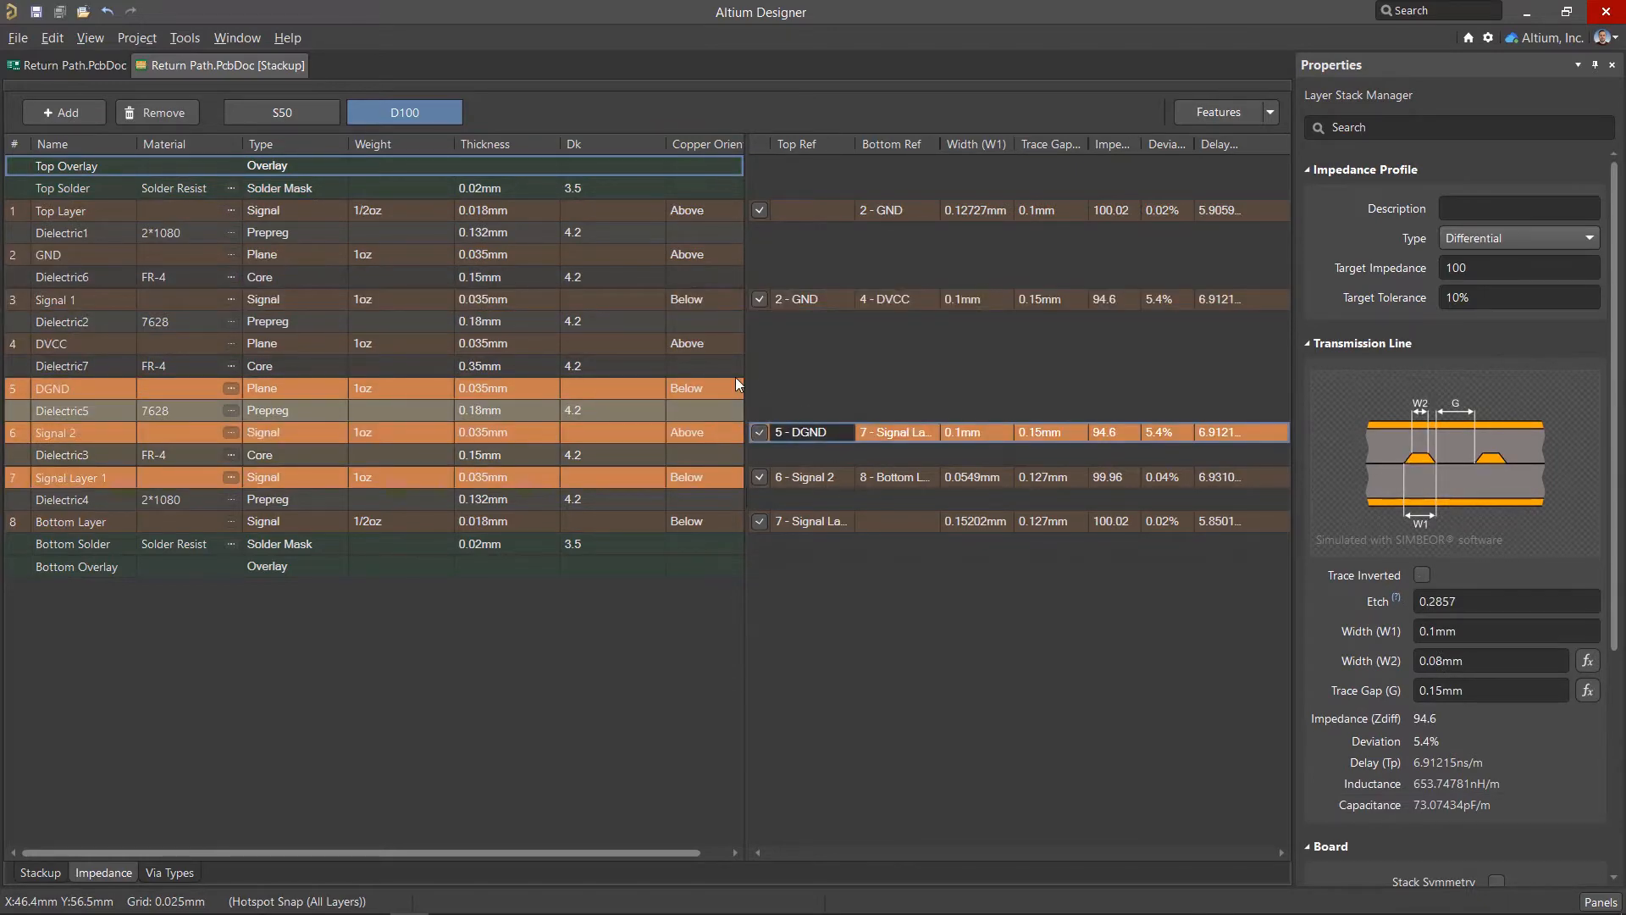
left_click(65, 65)
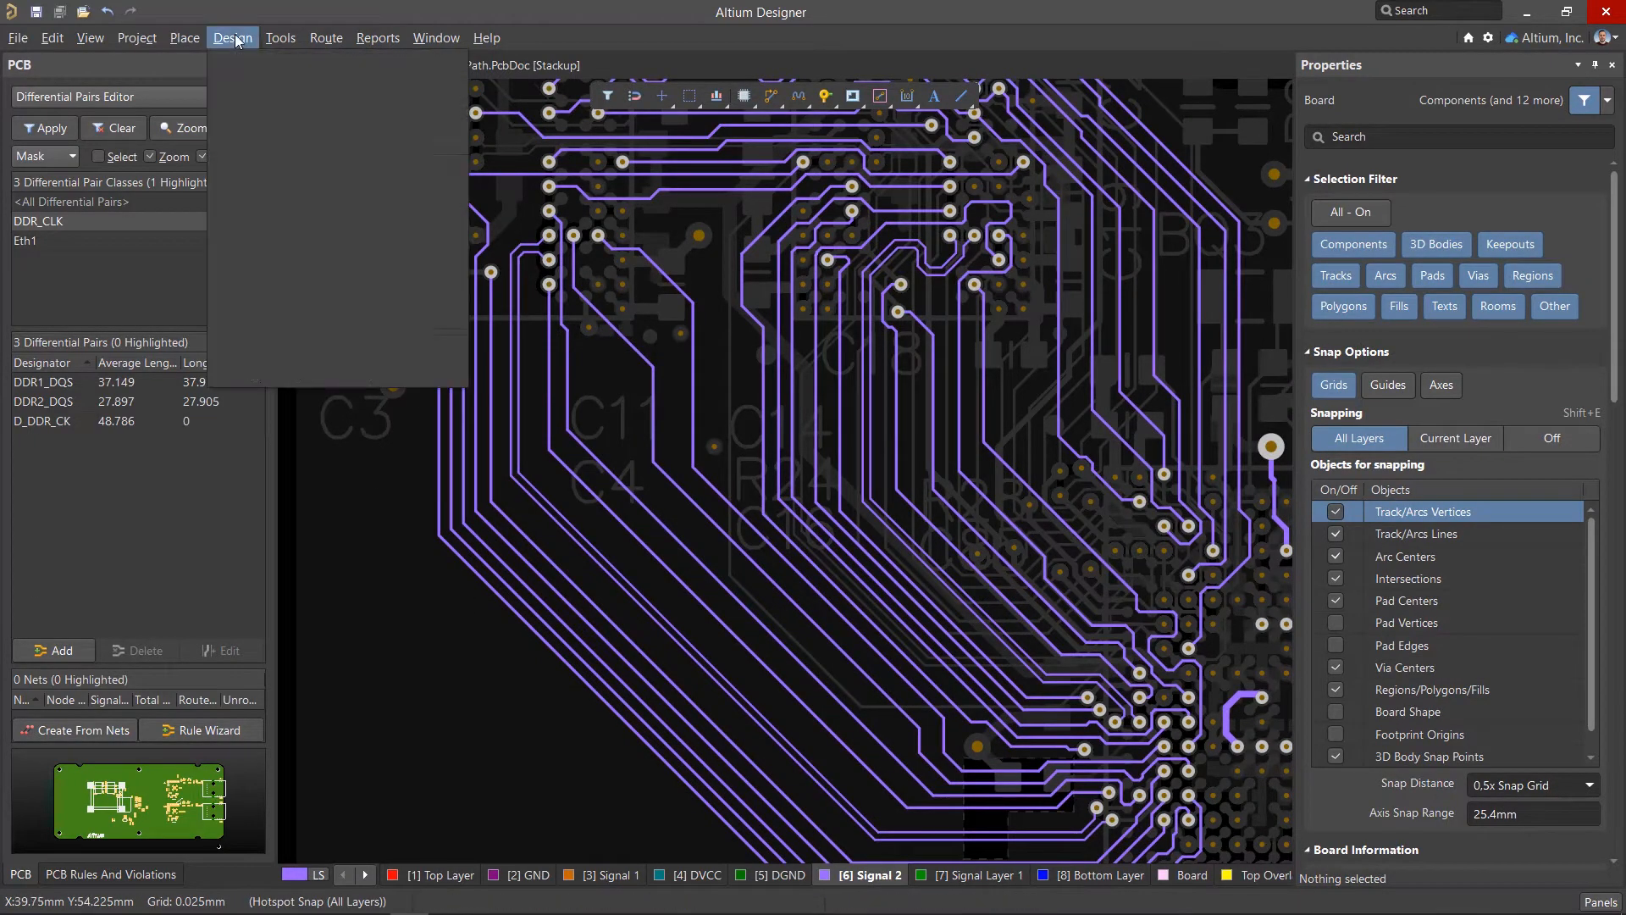
Create a Return Path rule scoped to net class DDR_Nets using the S50 impedance profile
left_click(232, 38)
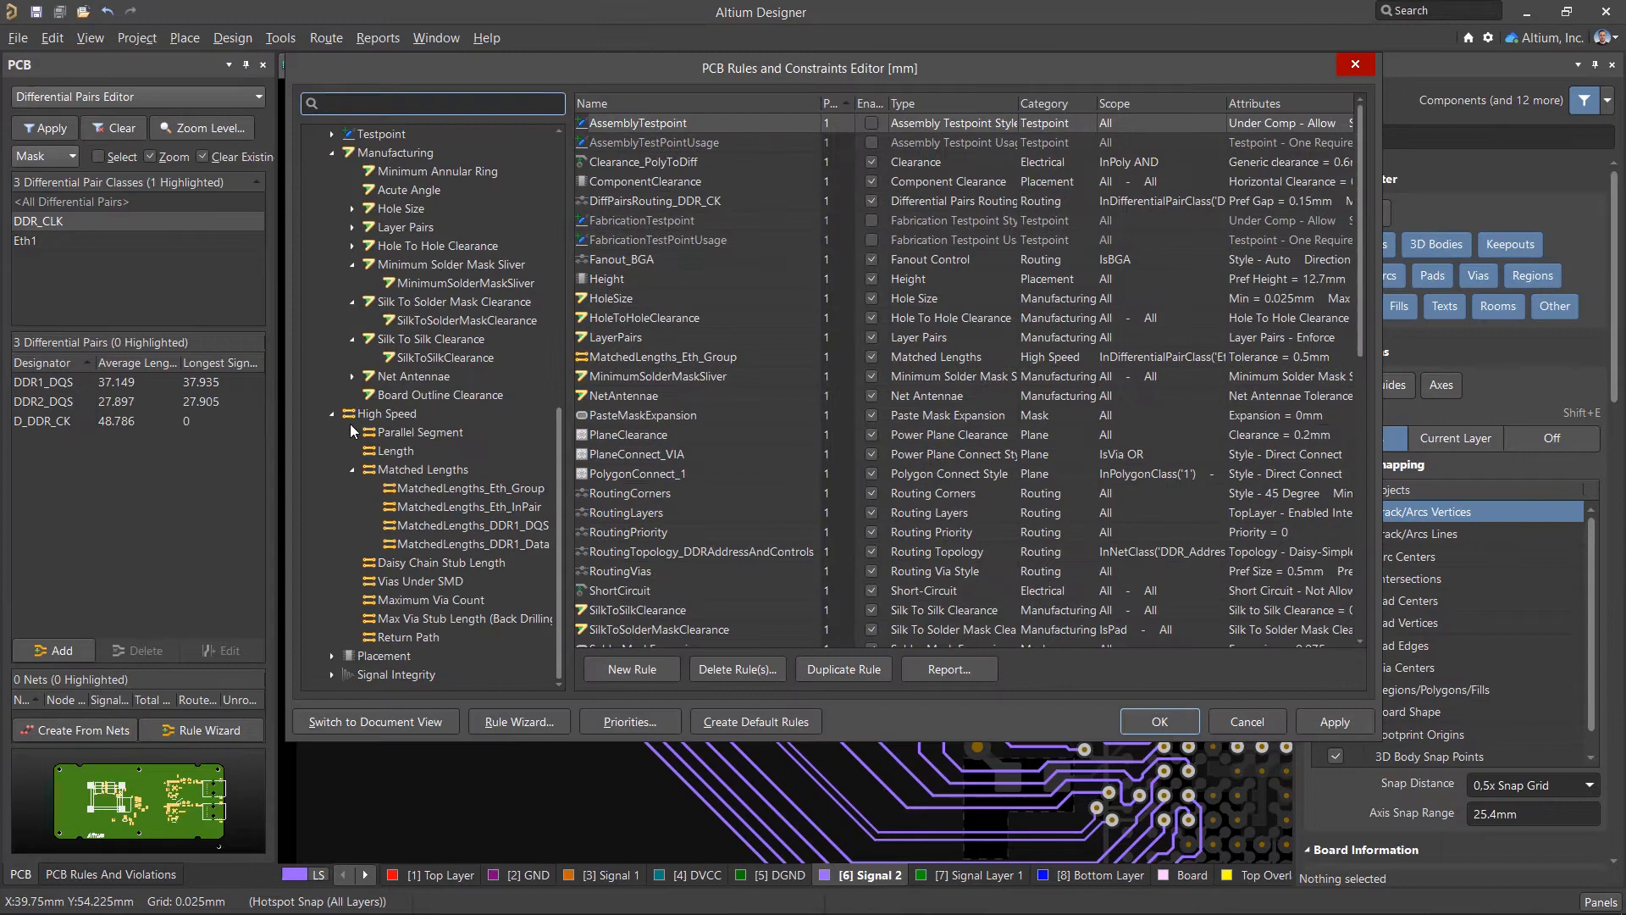
left_click(411, 637)
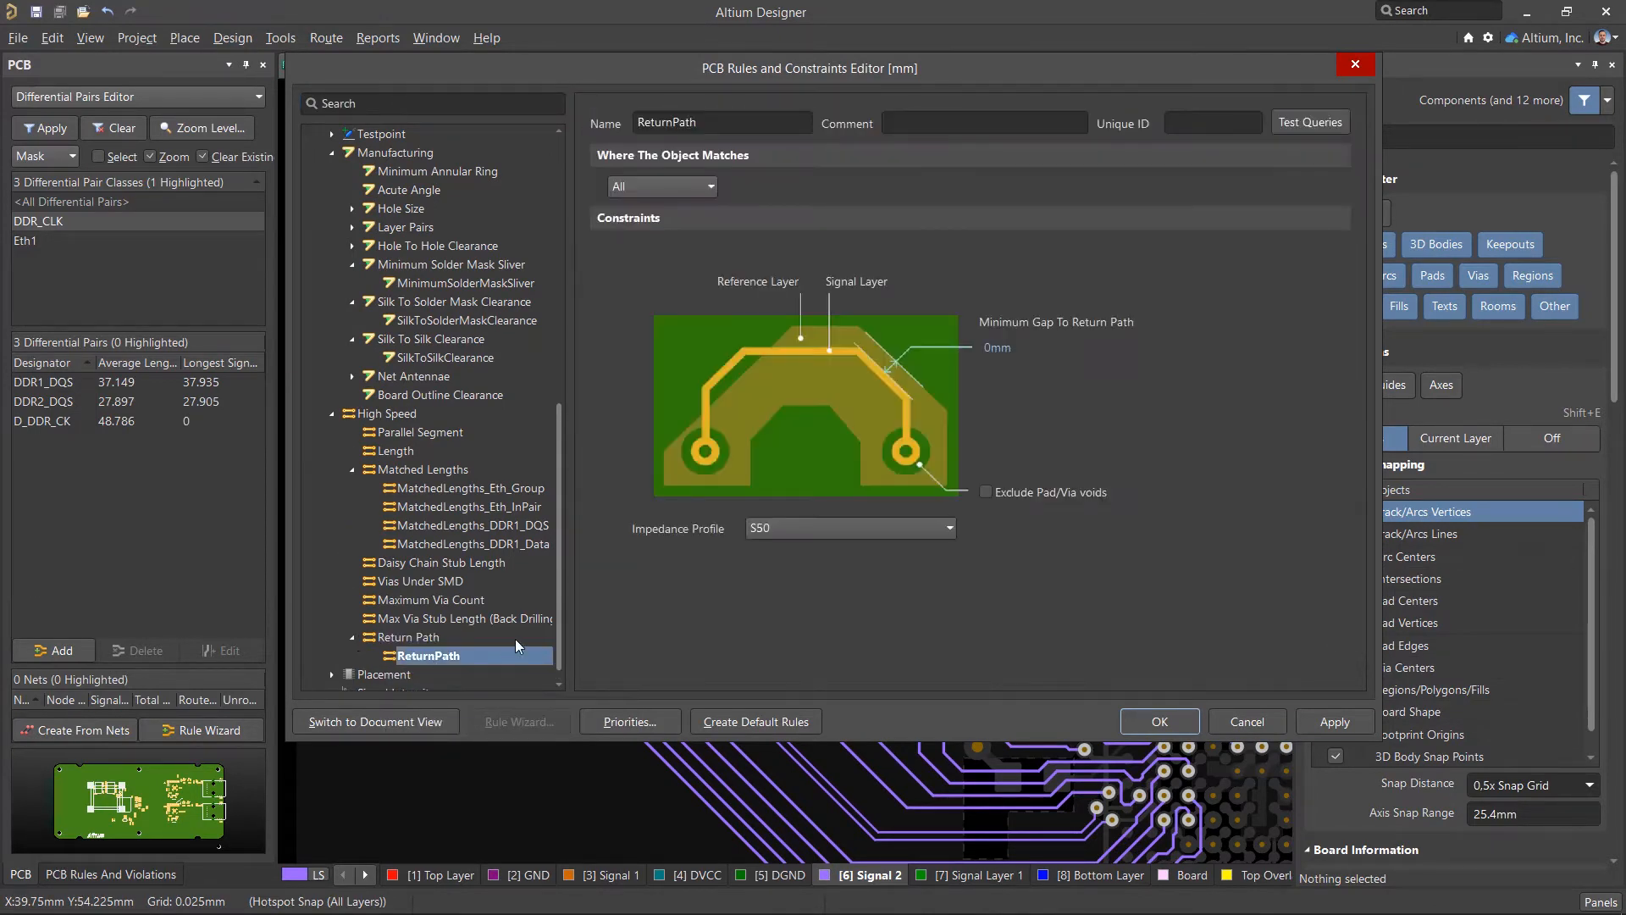
left_click(662, 186)
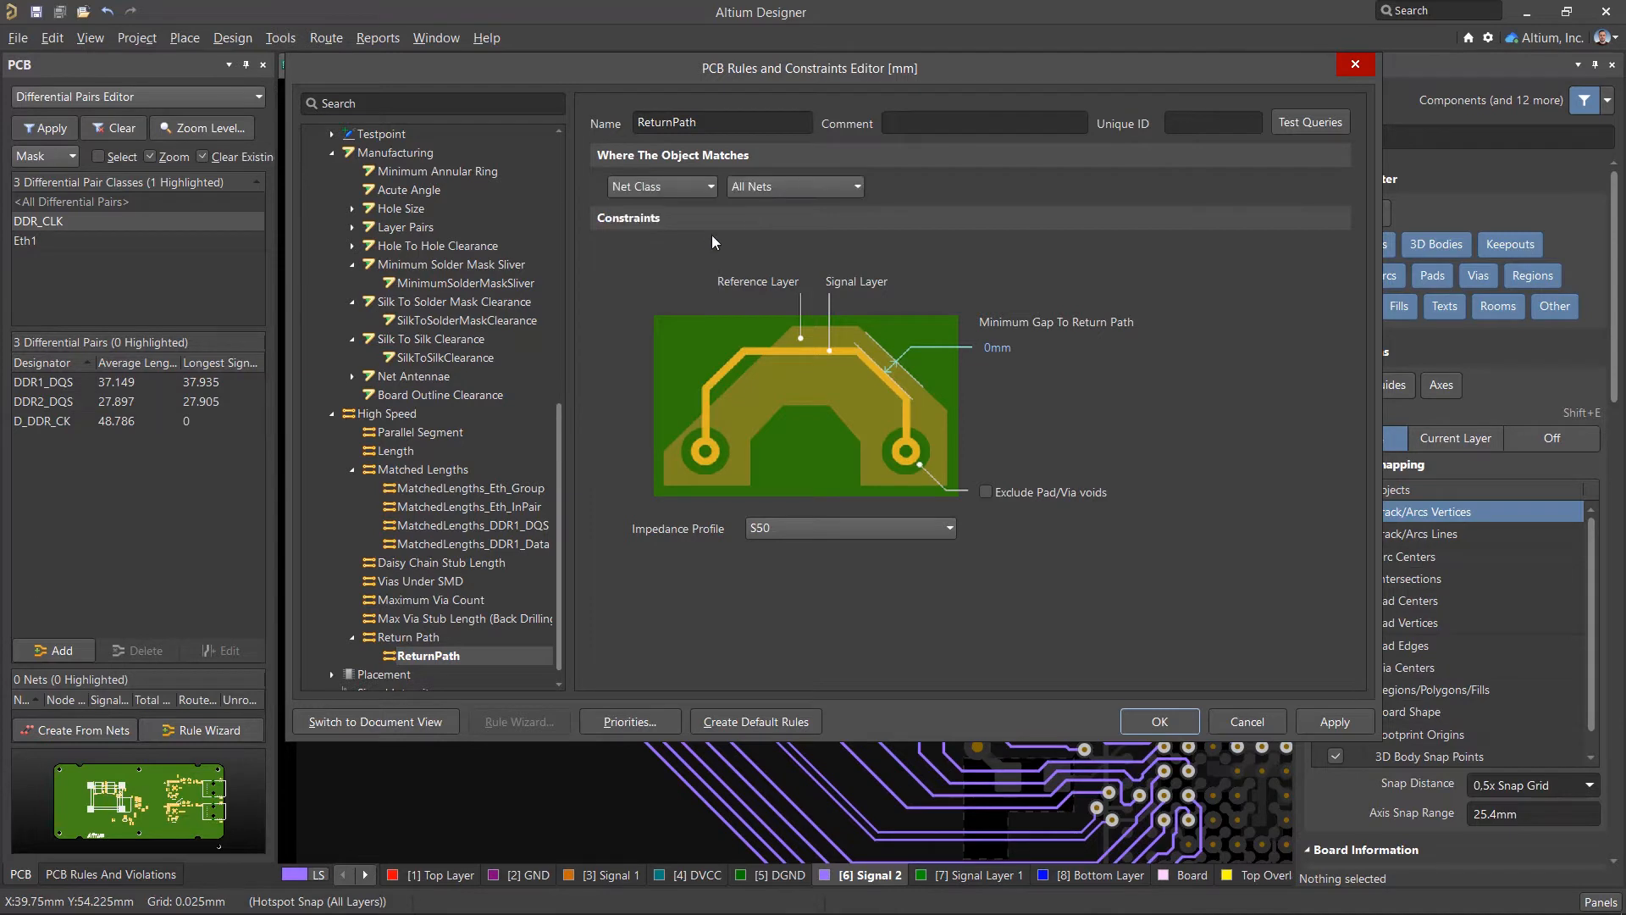
left_click(794, 185)
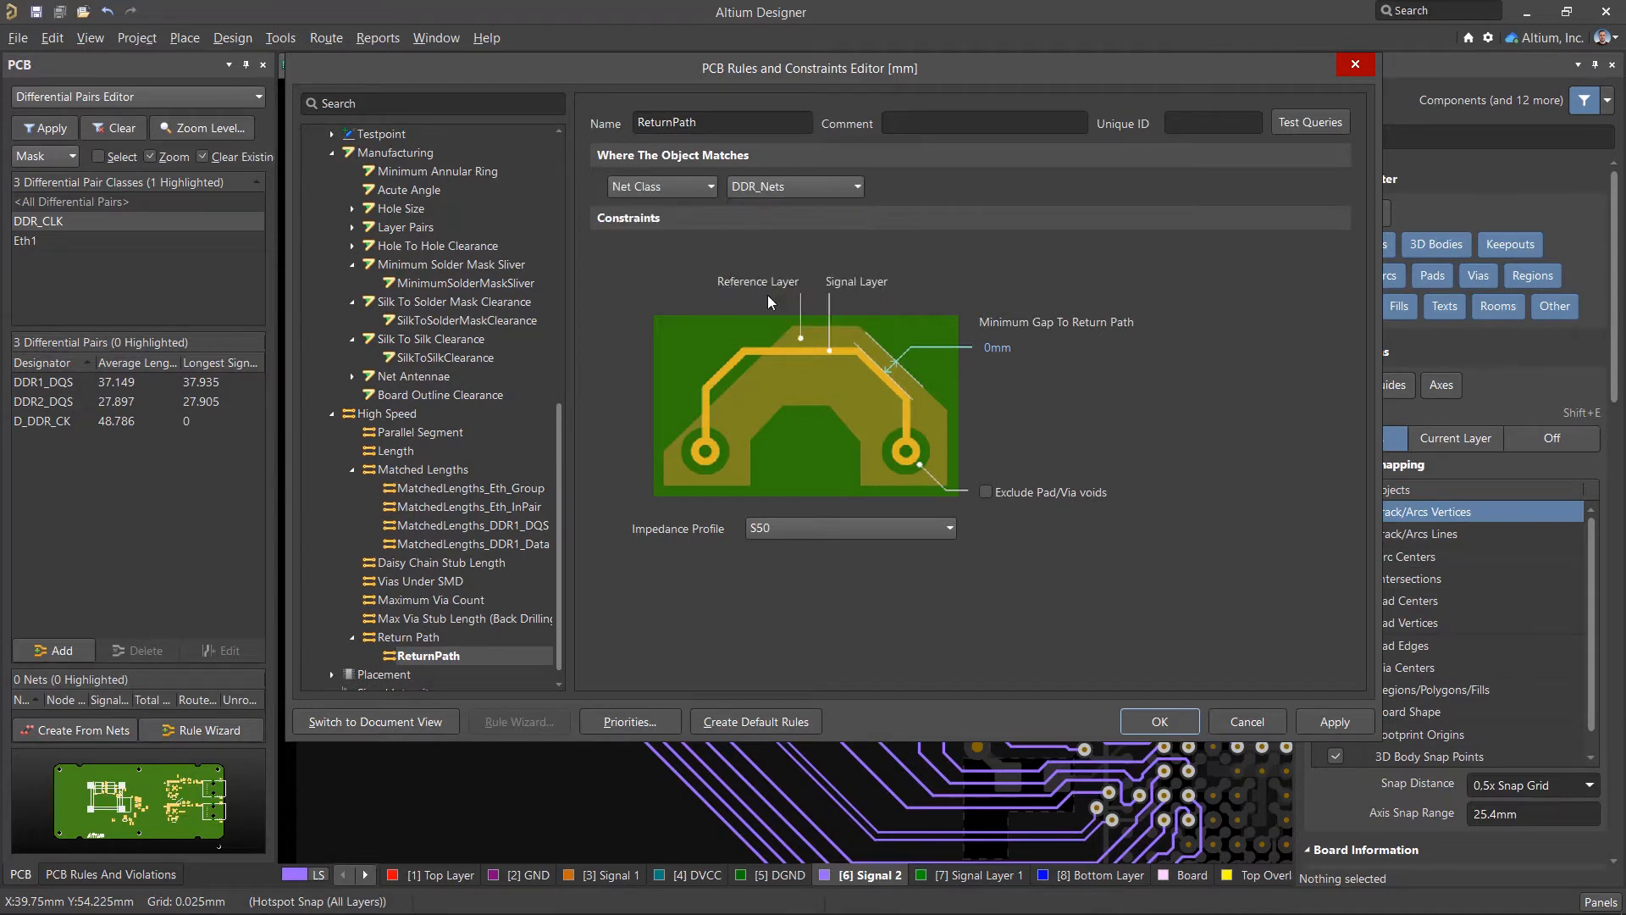
left_click(946, 528)
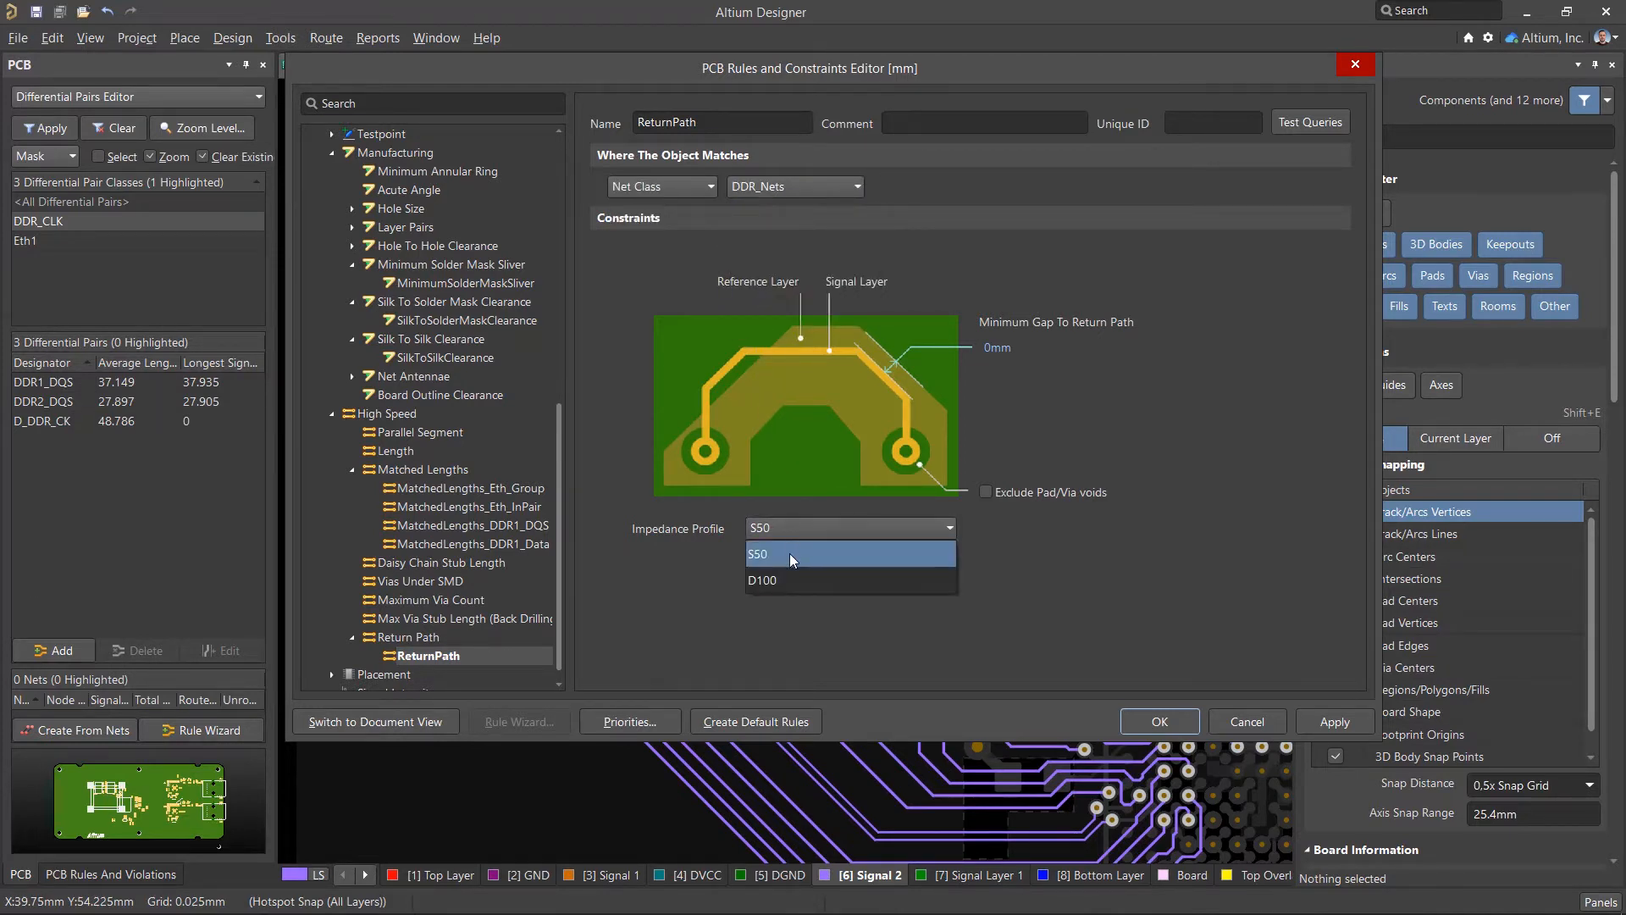
left_click(758, 553)
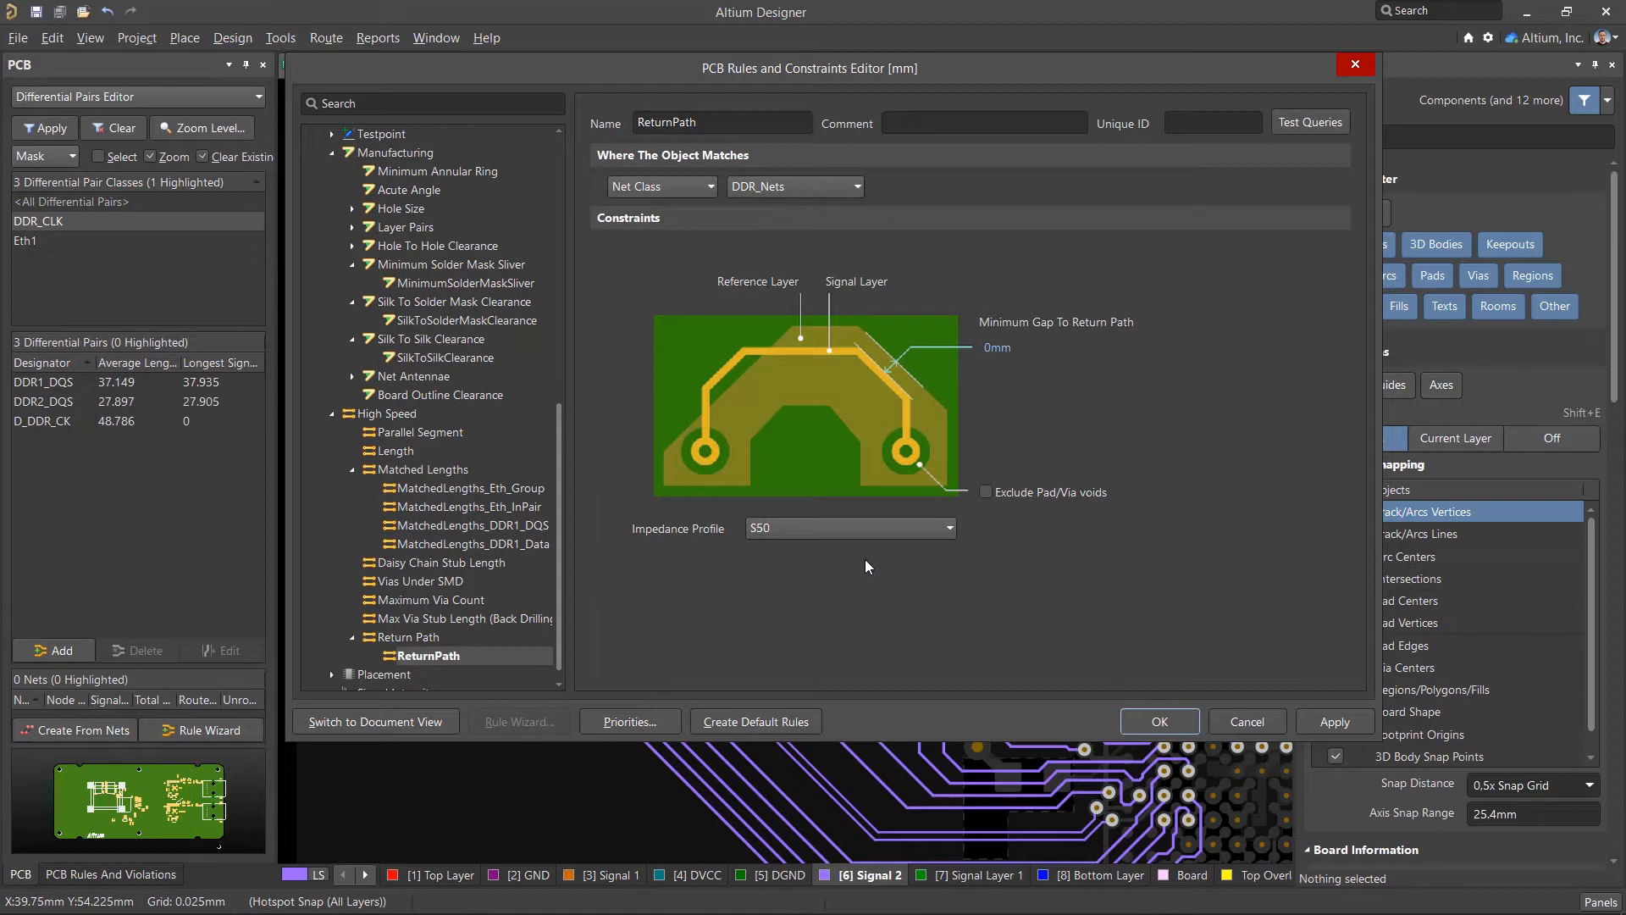
left_click(996, 346)
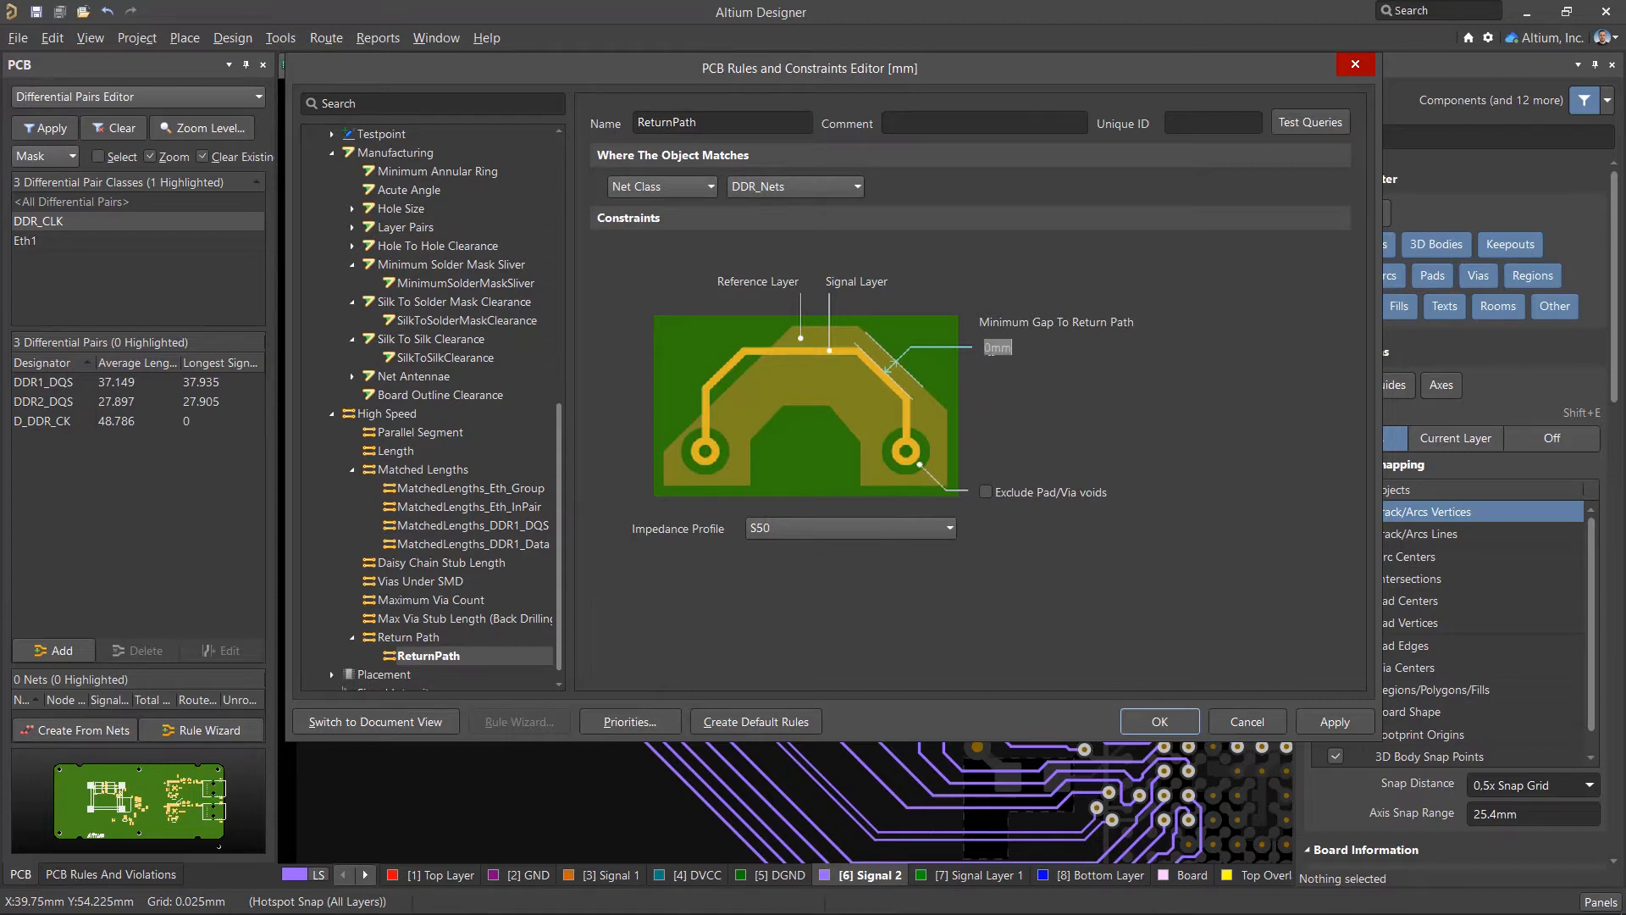
left_click(985, 491)
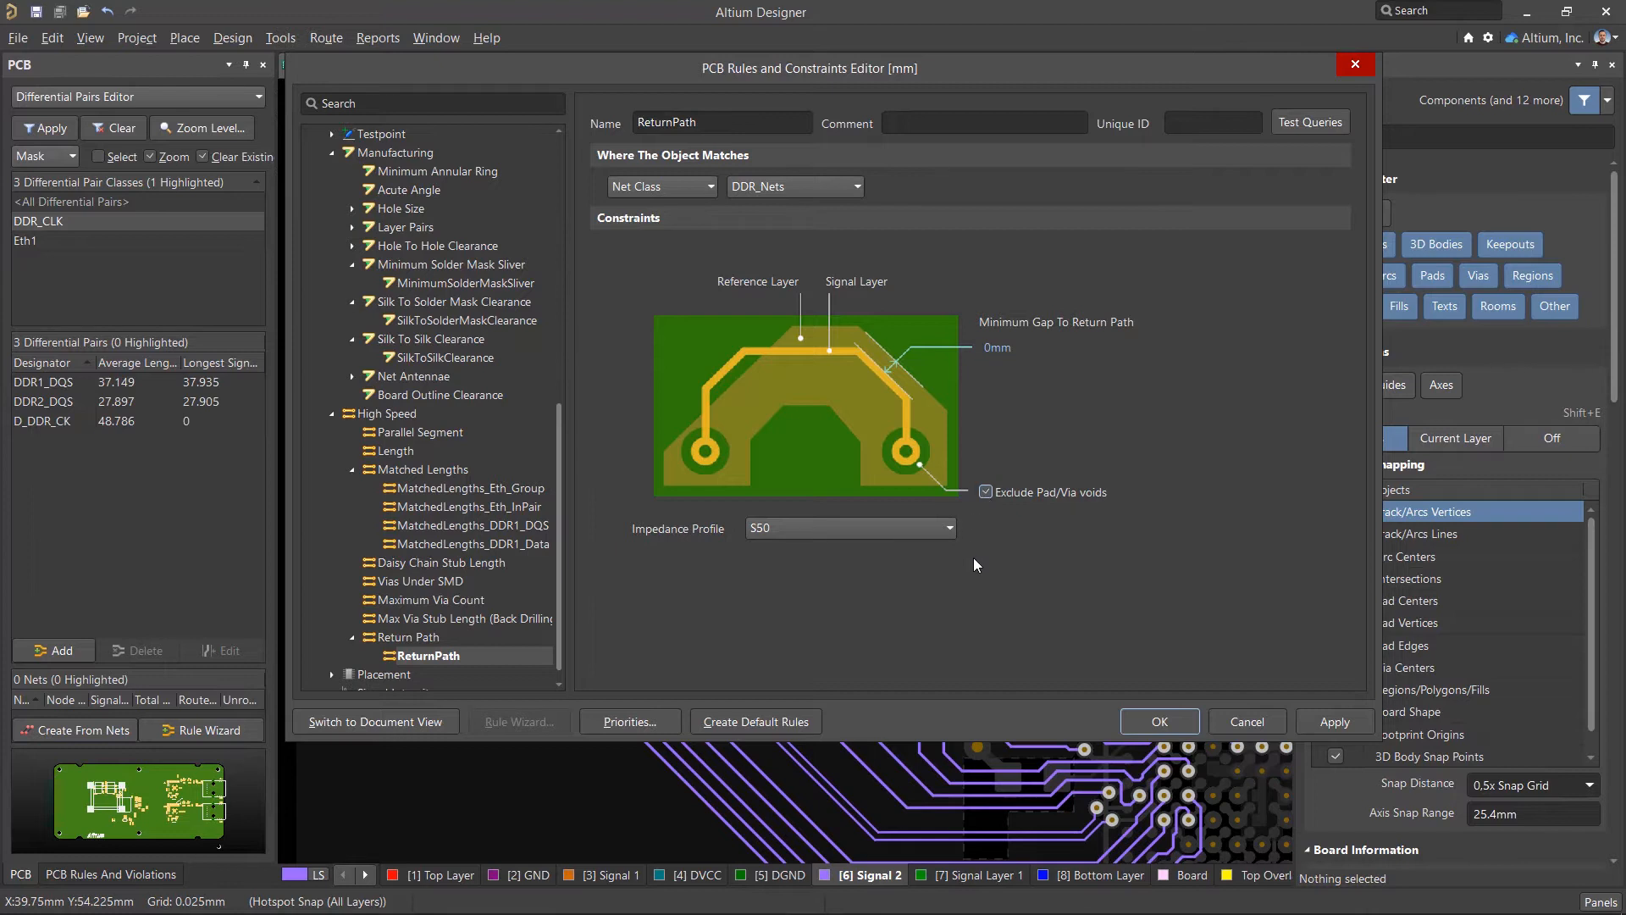
Duplicate ReturnPath as ReturnPath_Diff for InDifferentialPairClass('DDR_CLK') with the D100 profile
right_click(425, 655)
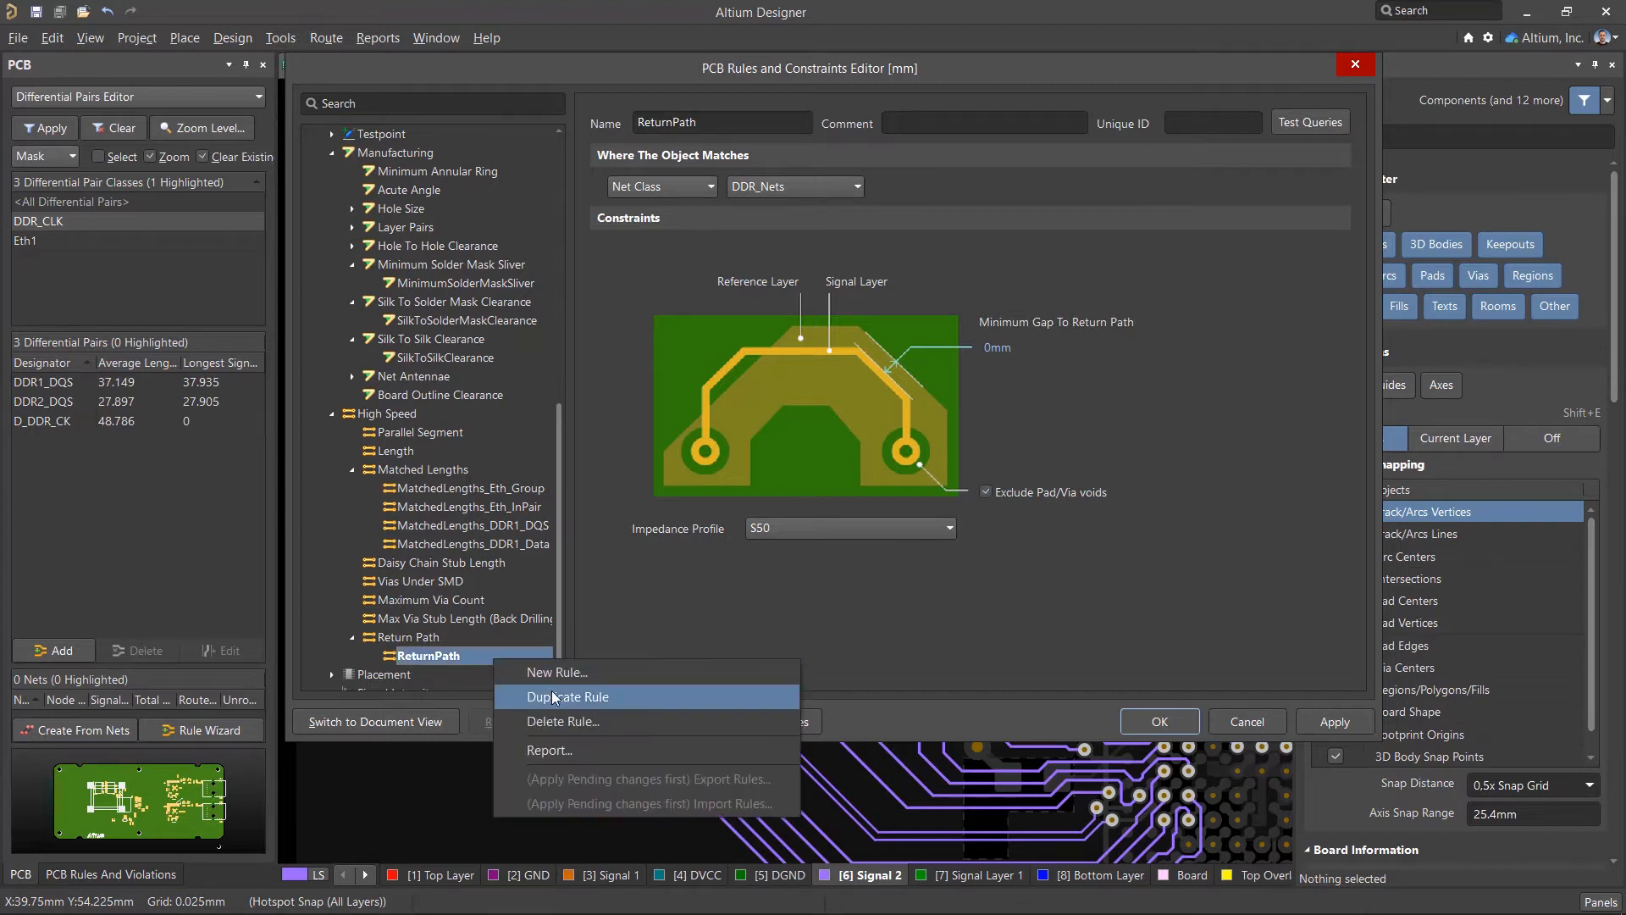
left_click(567, 696)
type("_Diff")
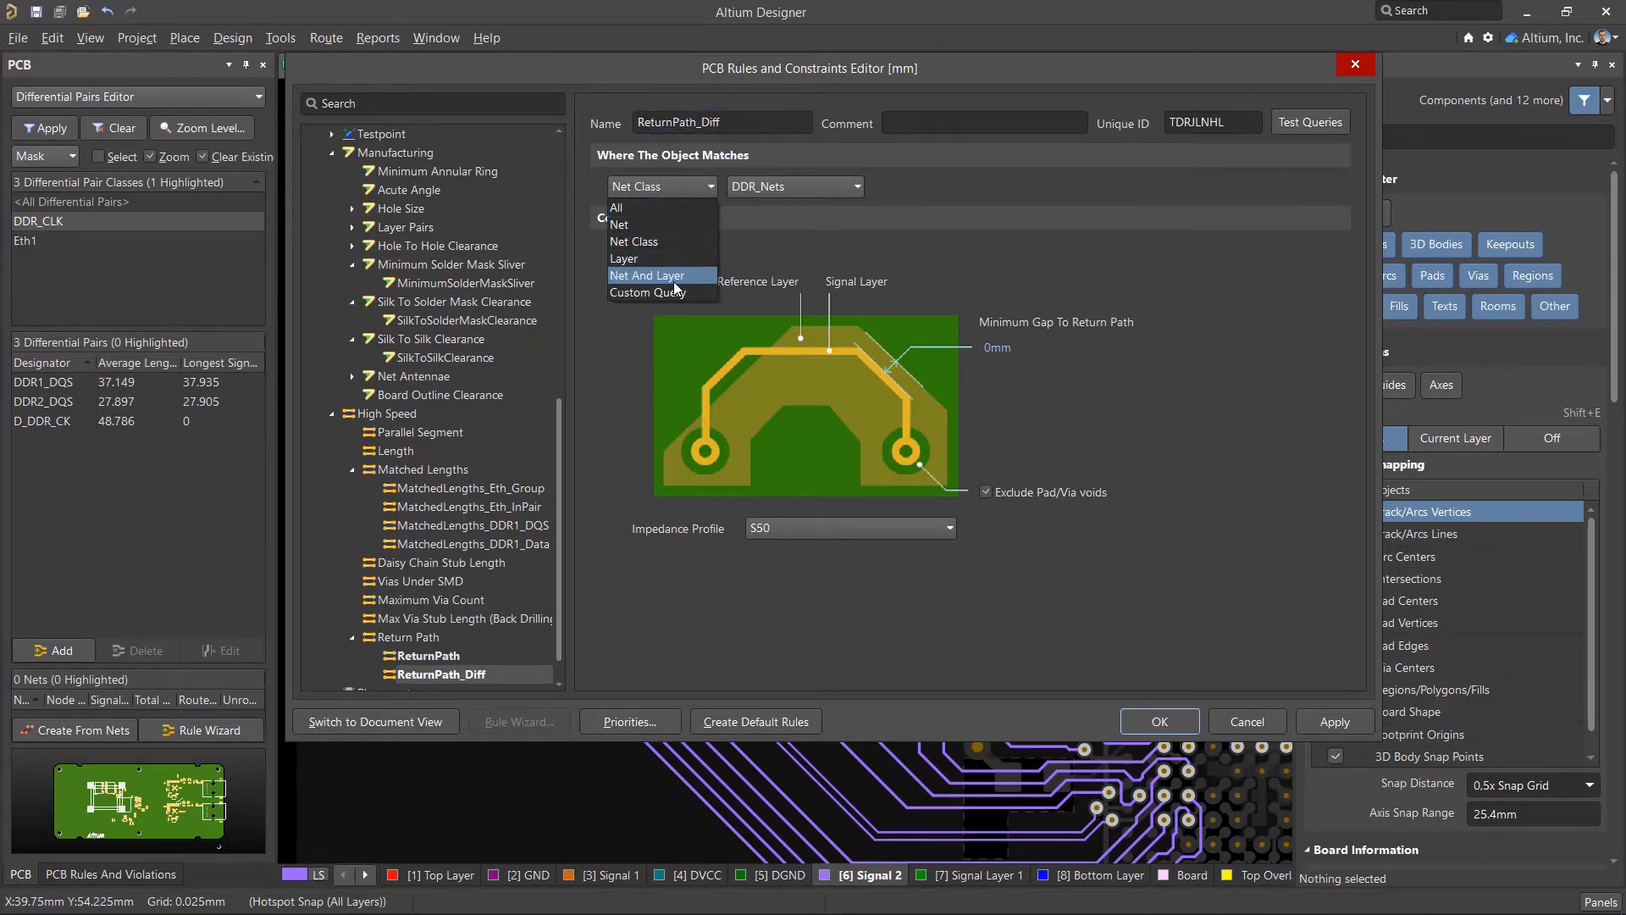
left_click(675, 291)
type("InDifferentialPairClass('DDR_CLK')")
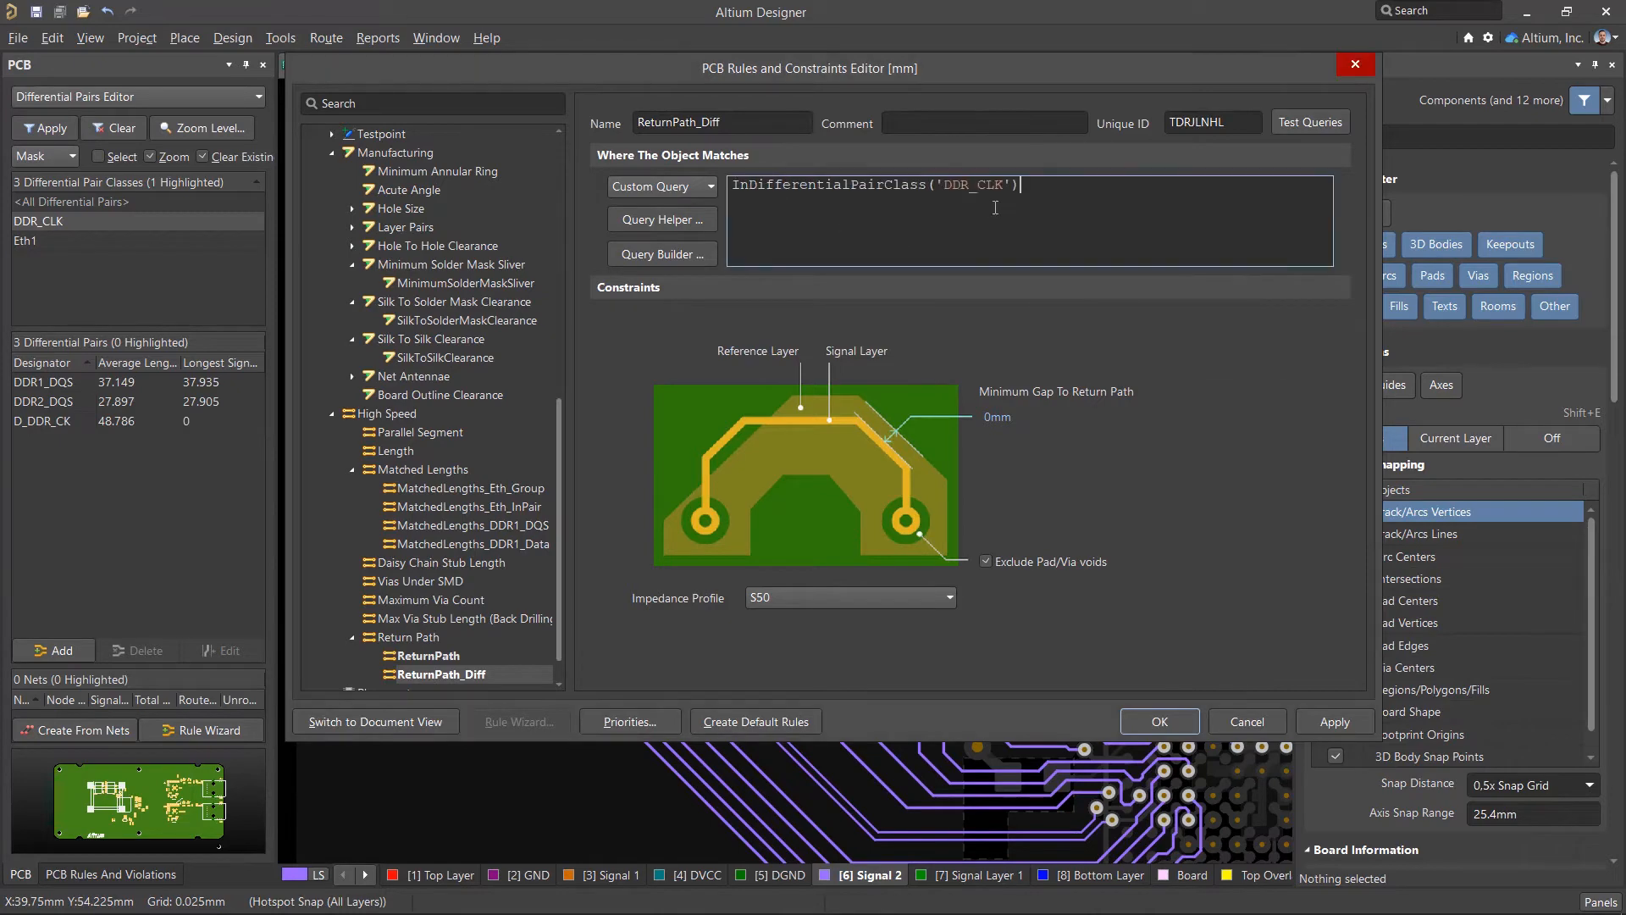
left_click(943, 596)
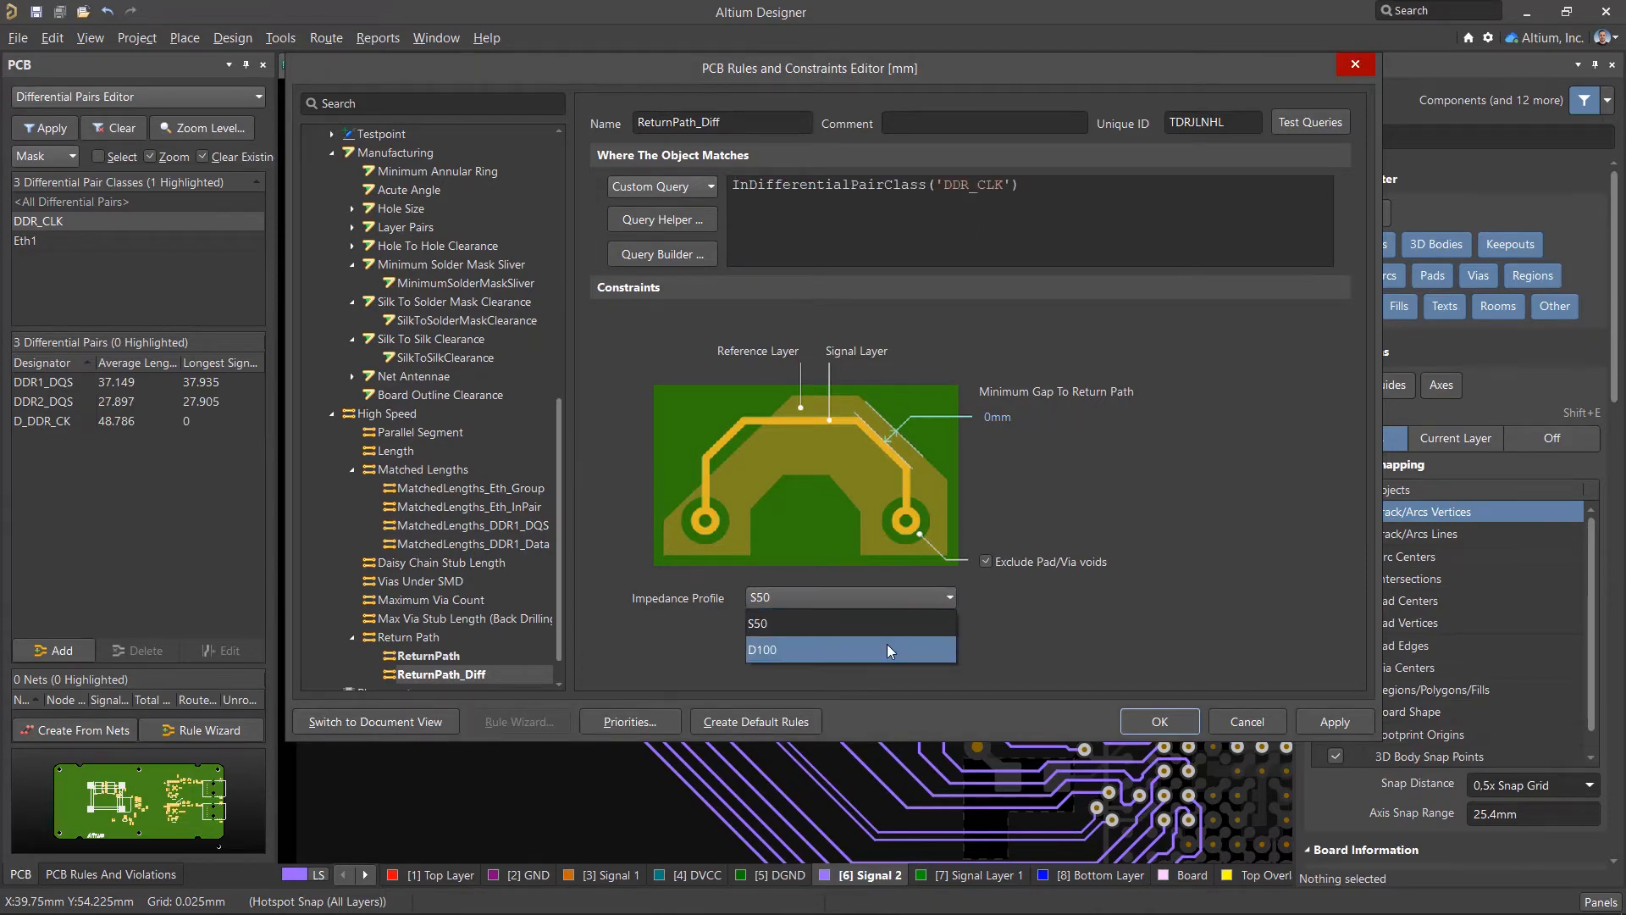
left_click(1244, 721)
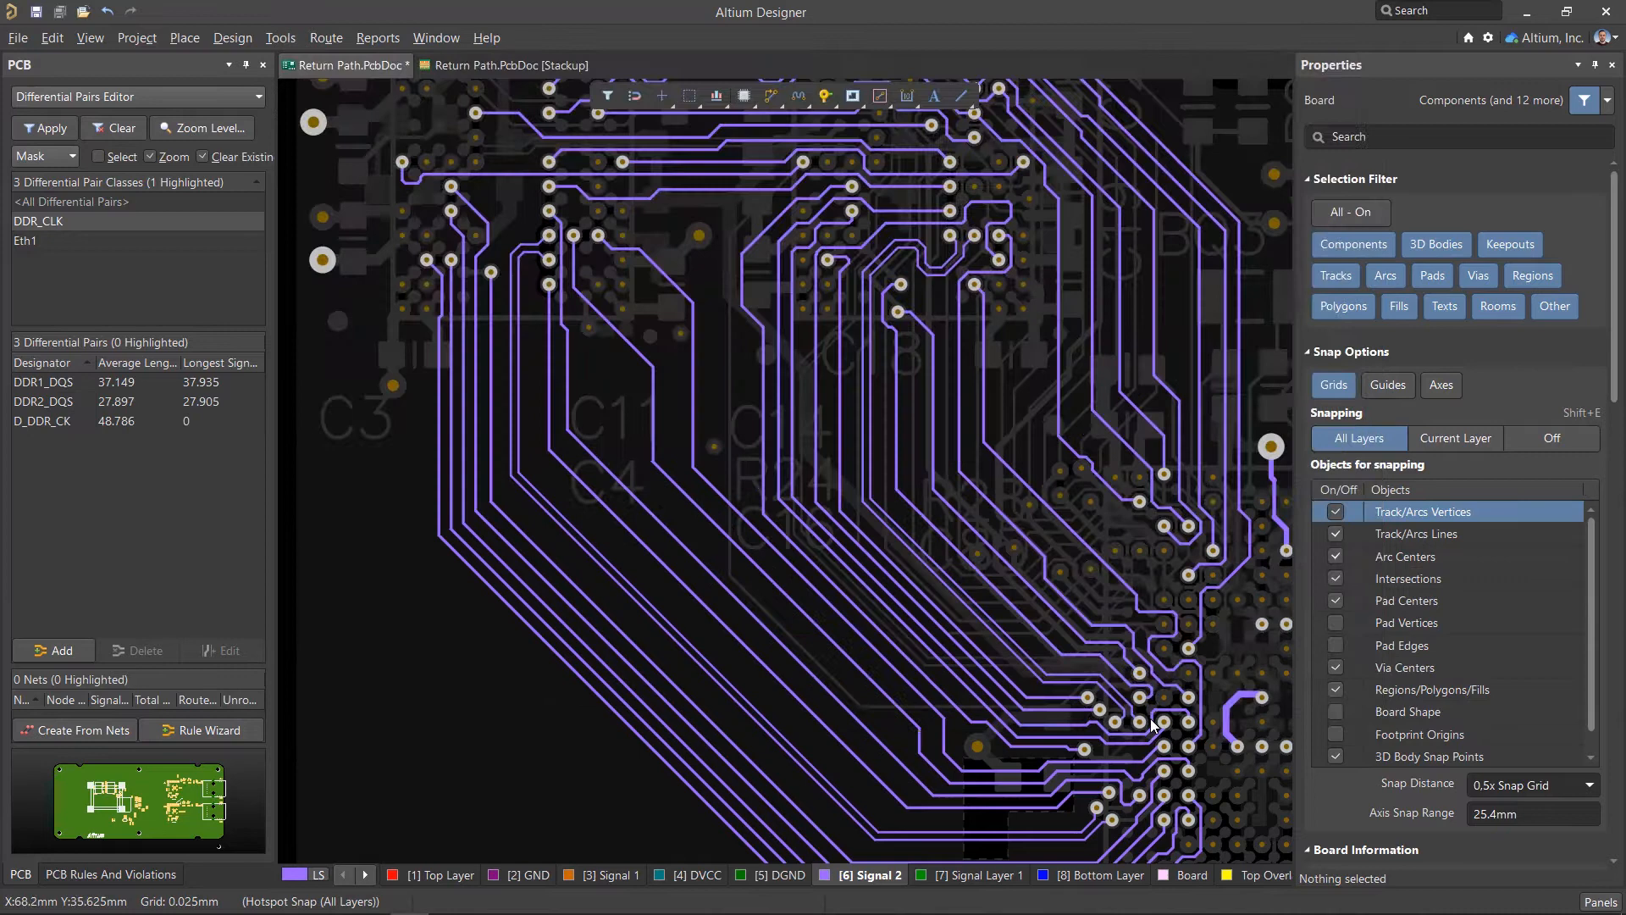
List the 76 Return Path violations and inspect the GND plane on Signal Layer 1
left_click(110, 874)
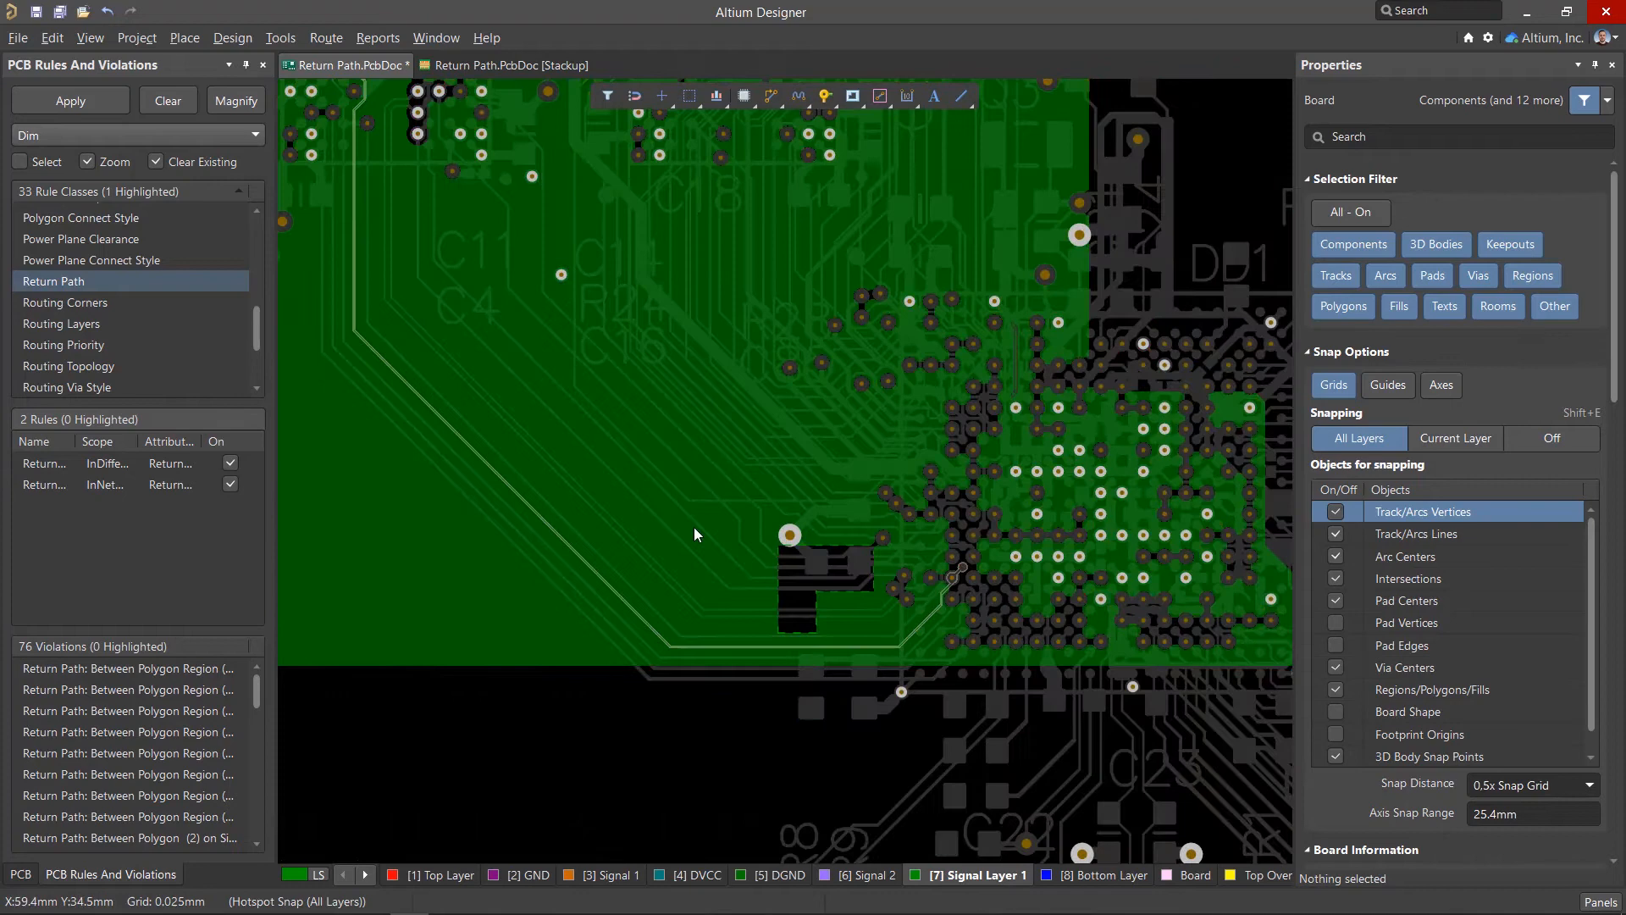
scroll("down", 3)
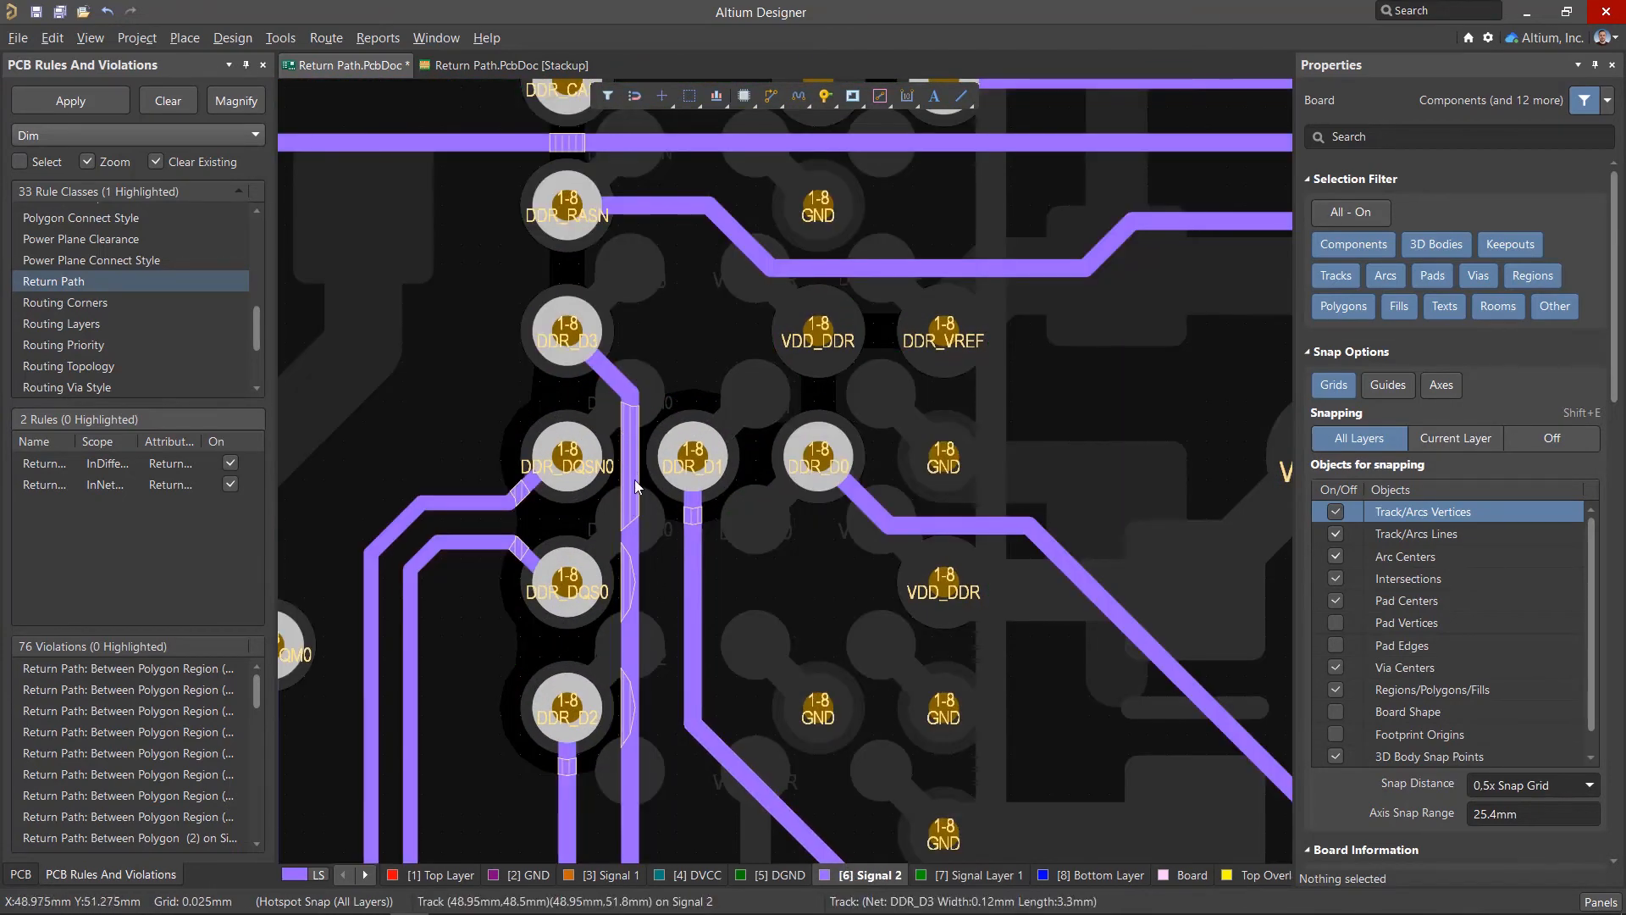
left_click(981, 875)
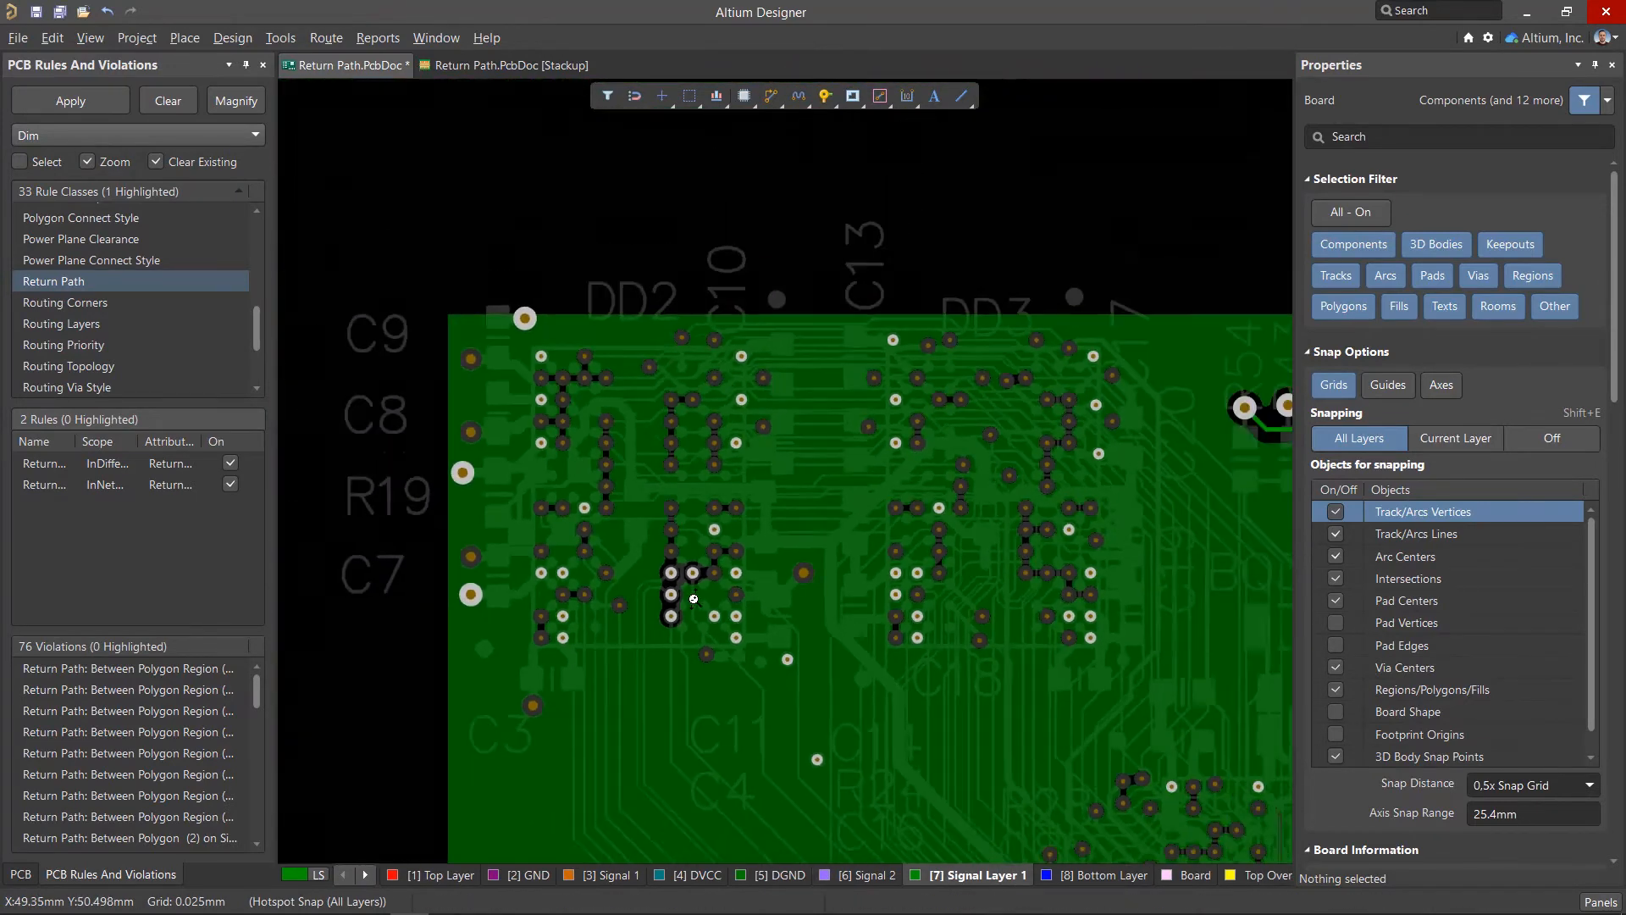
left_click(612, 874)
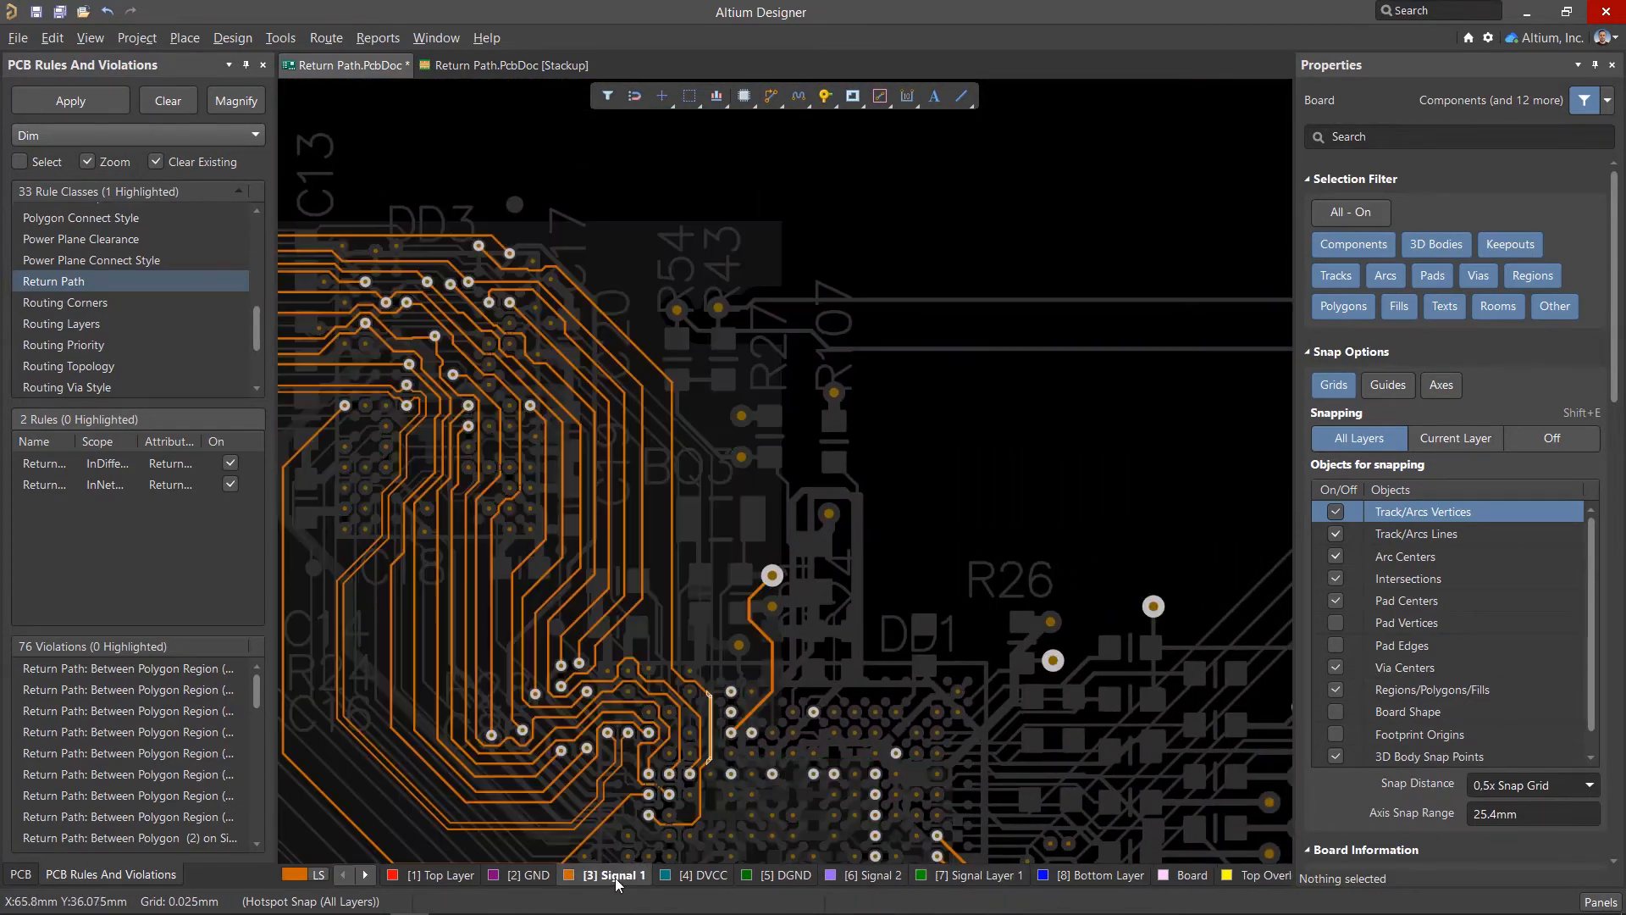
scroll("up", 3)
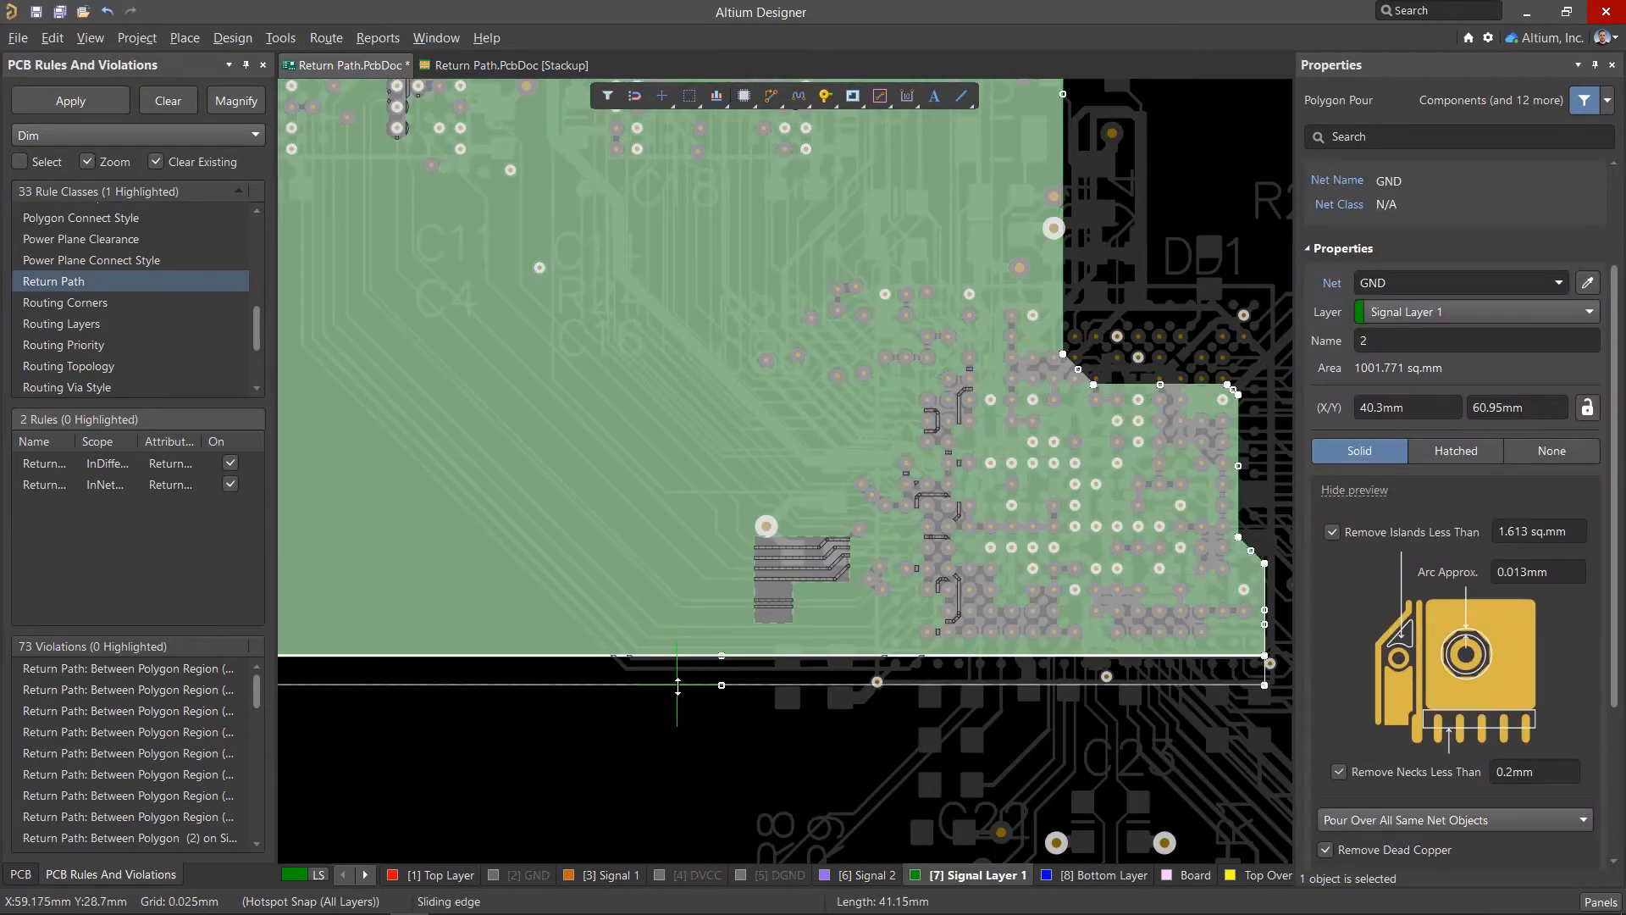
Extend the Signal Layer 1 GND pour edge over the DDR routing and repour it
left_click(778, 576)
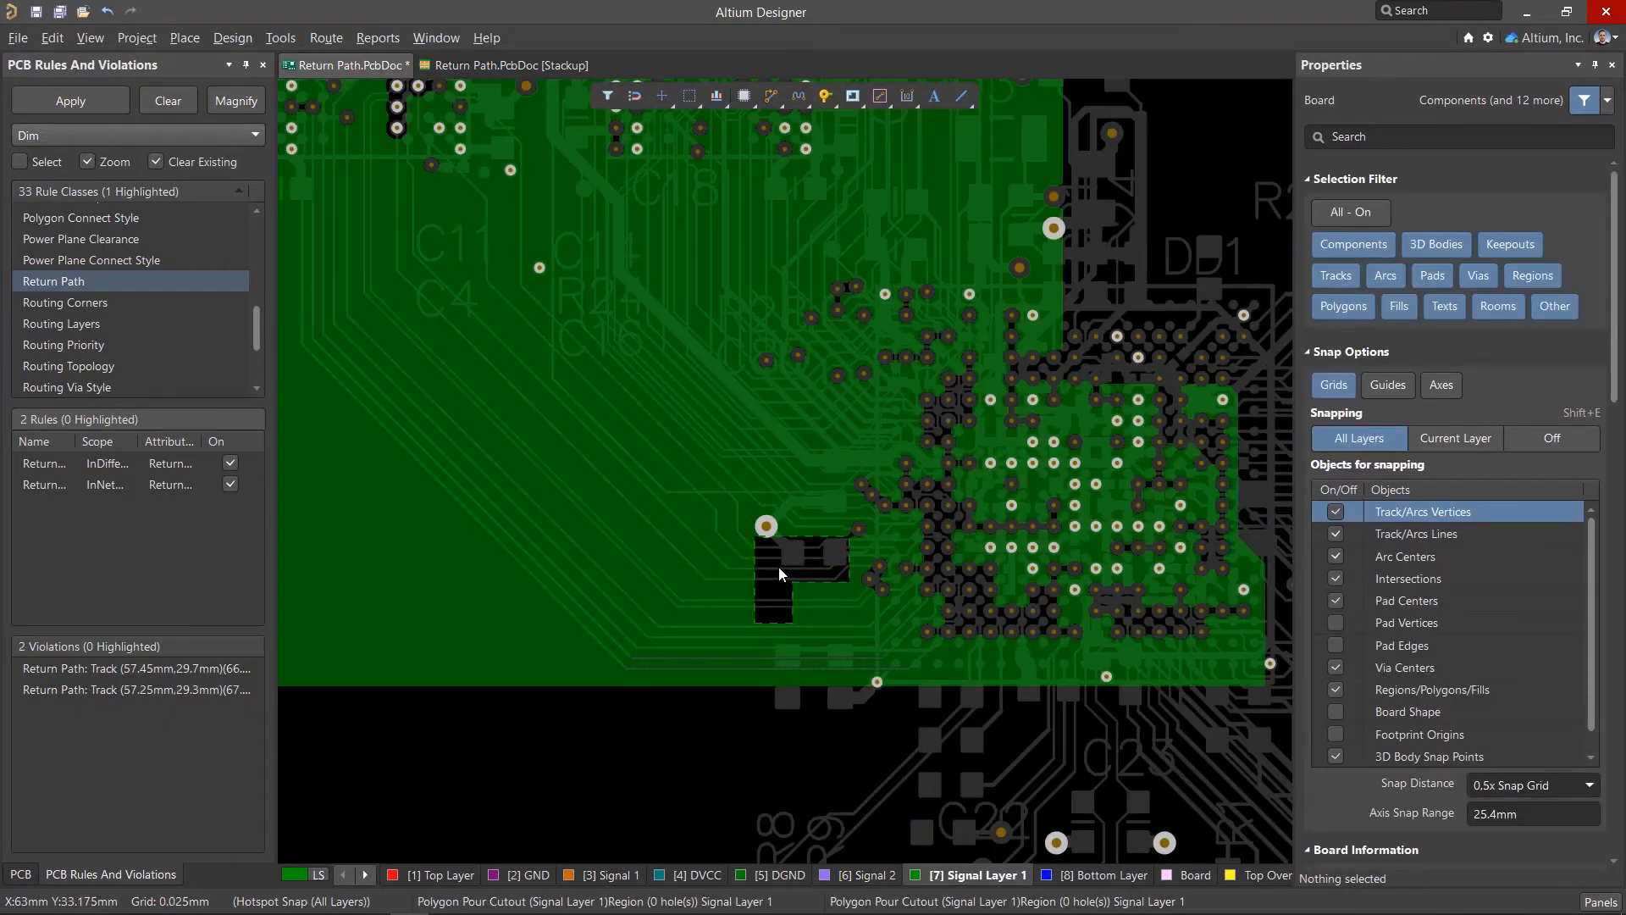
left_click(799, 570)
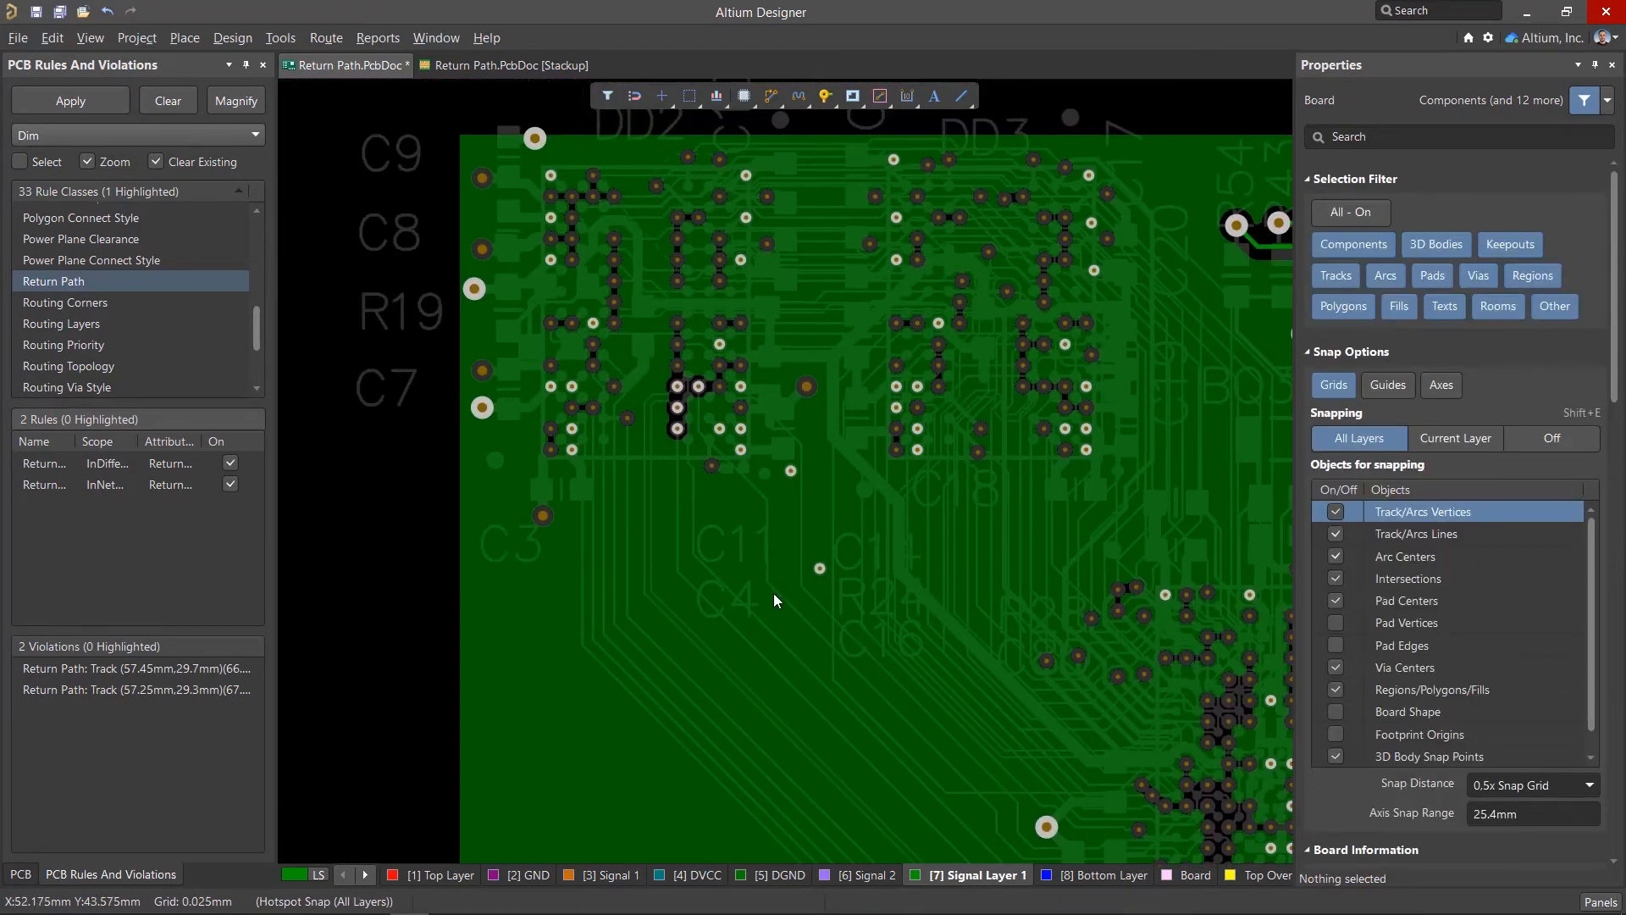
scroll("up", 3)
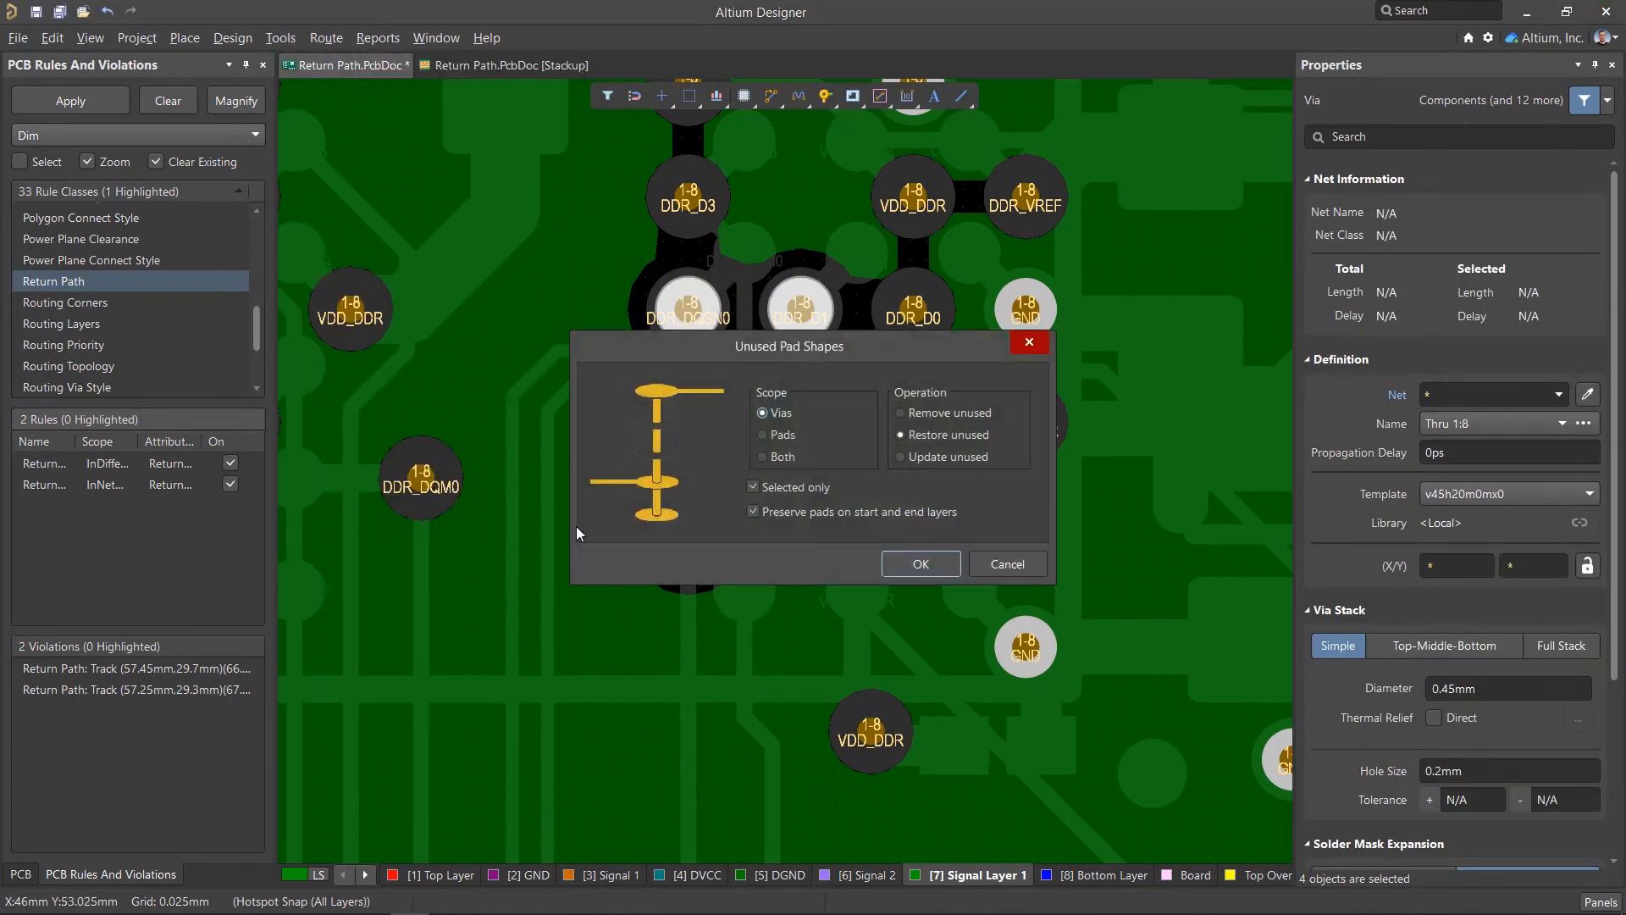
Remove unused pad shapes on the selected vias, repour the GND plane, and rerun DRC
left_click(892, 412)
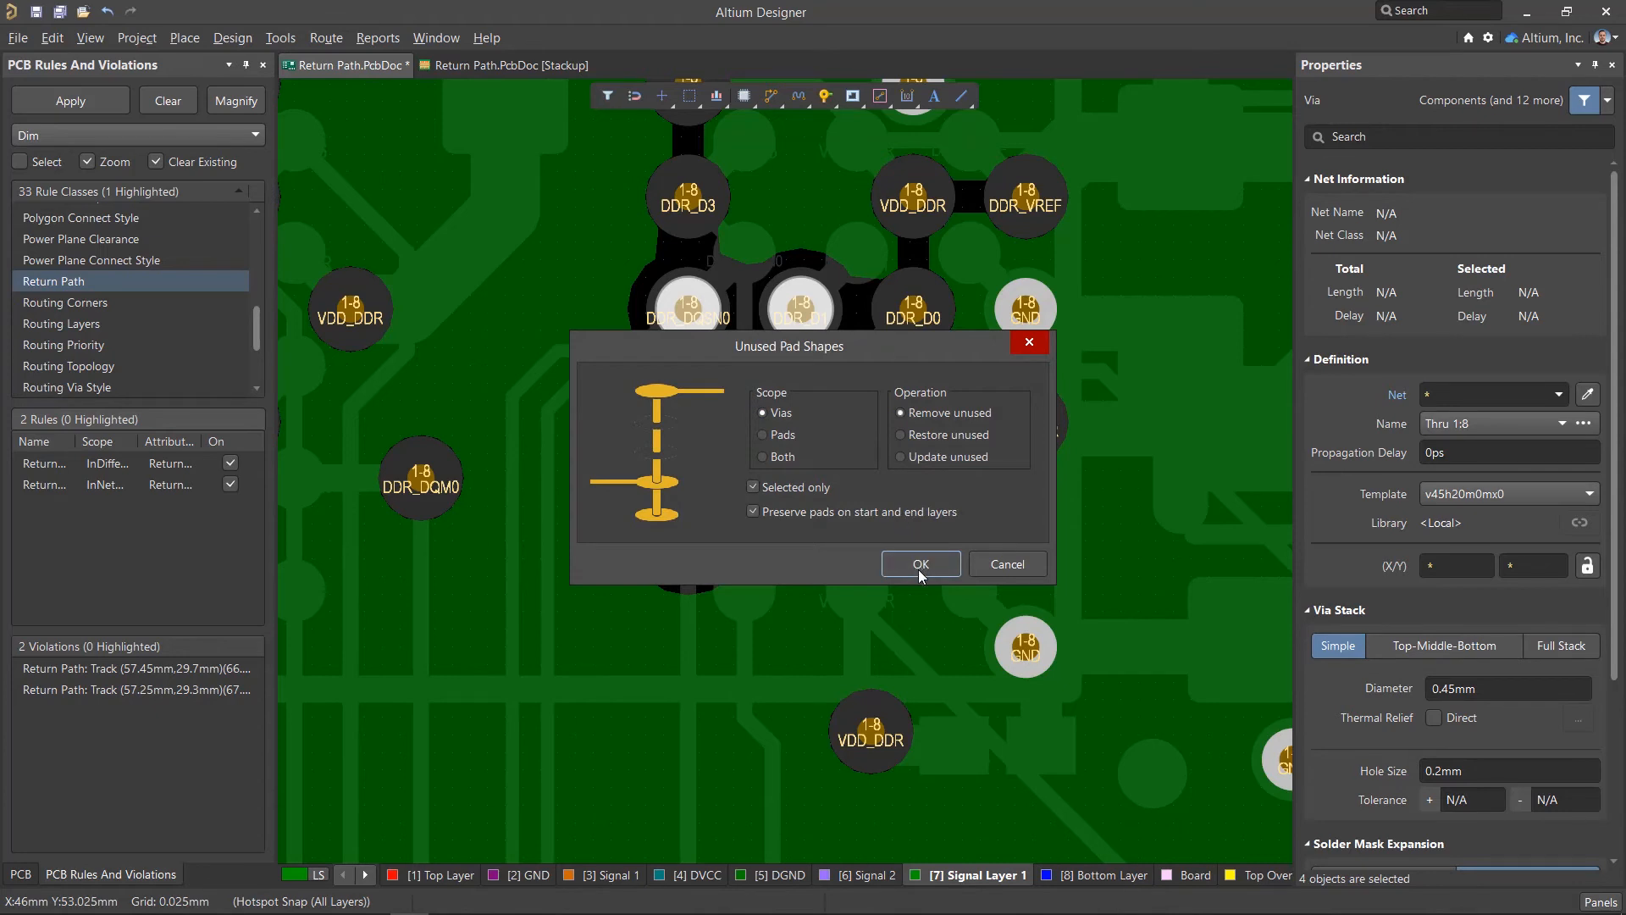
left_click(919, 563)
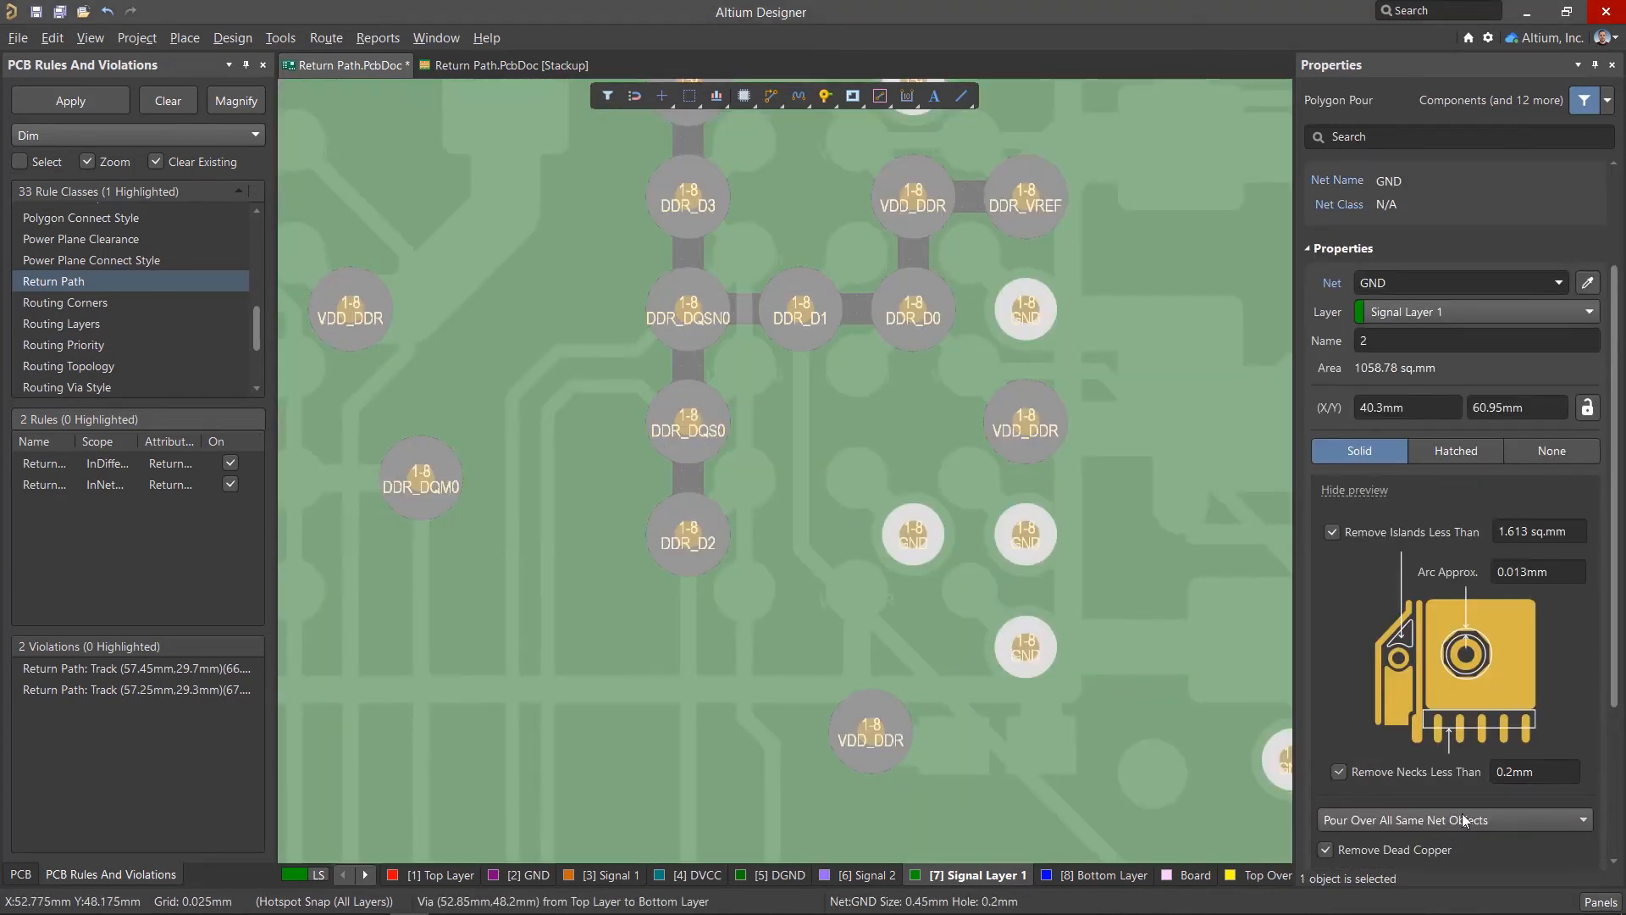
triple_click(1535, 772)
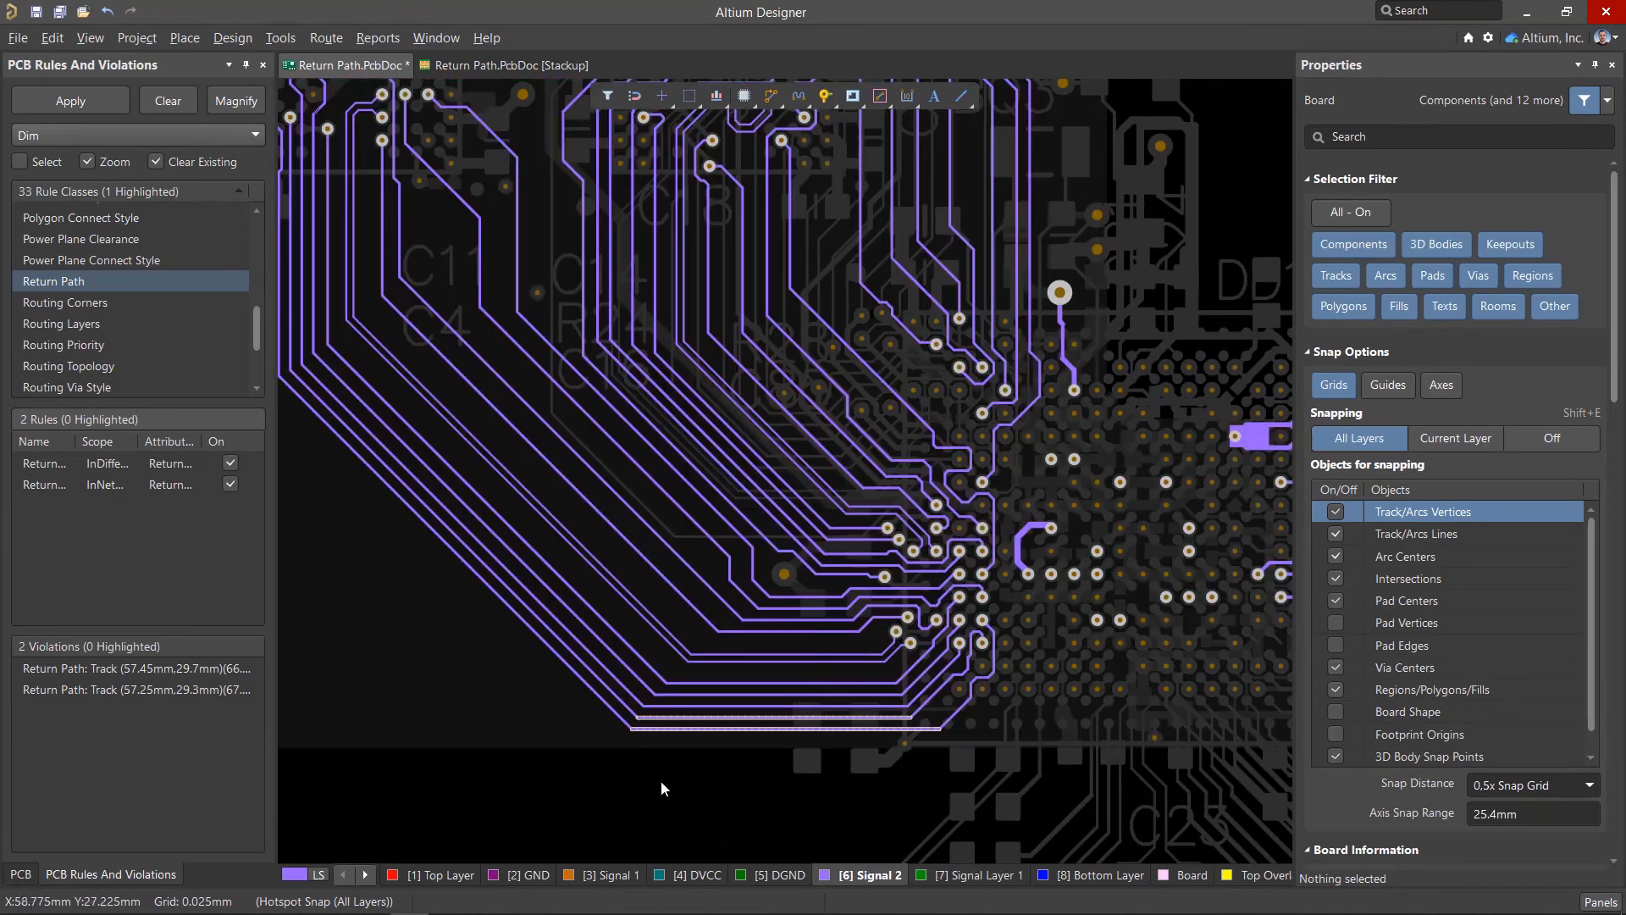
left_click(69, 100)
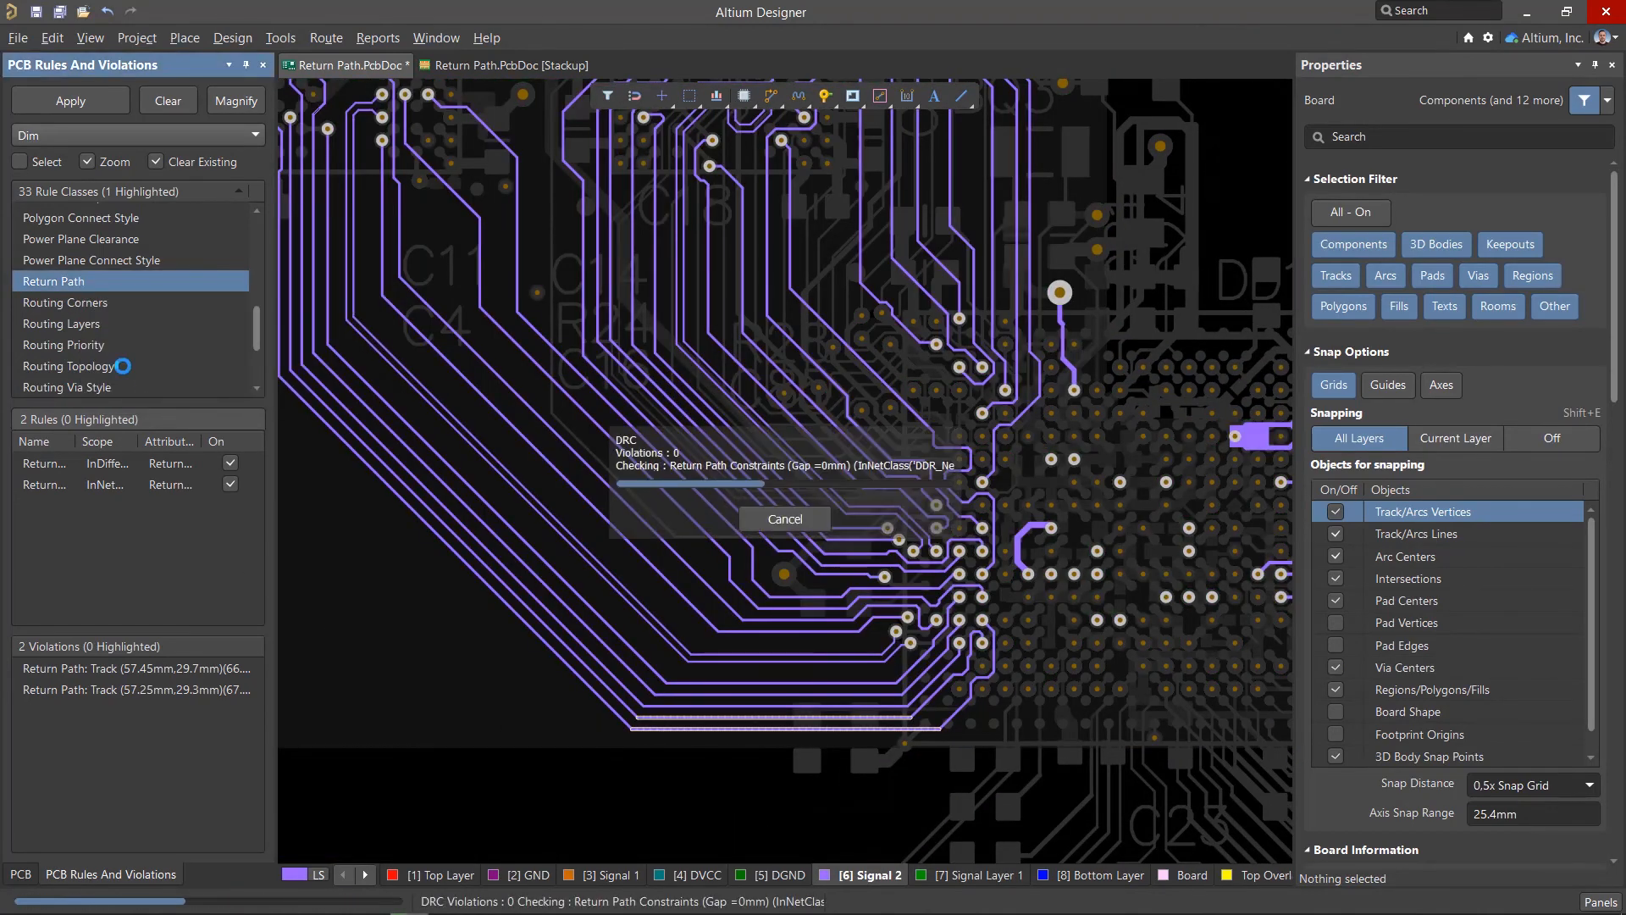